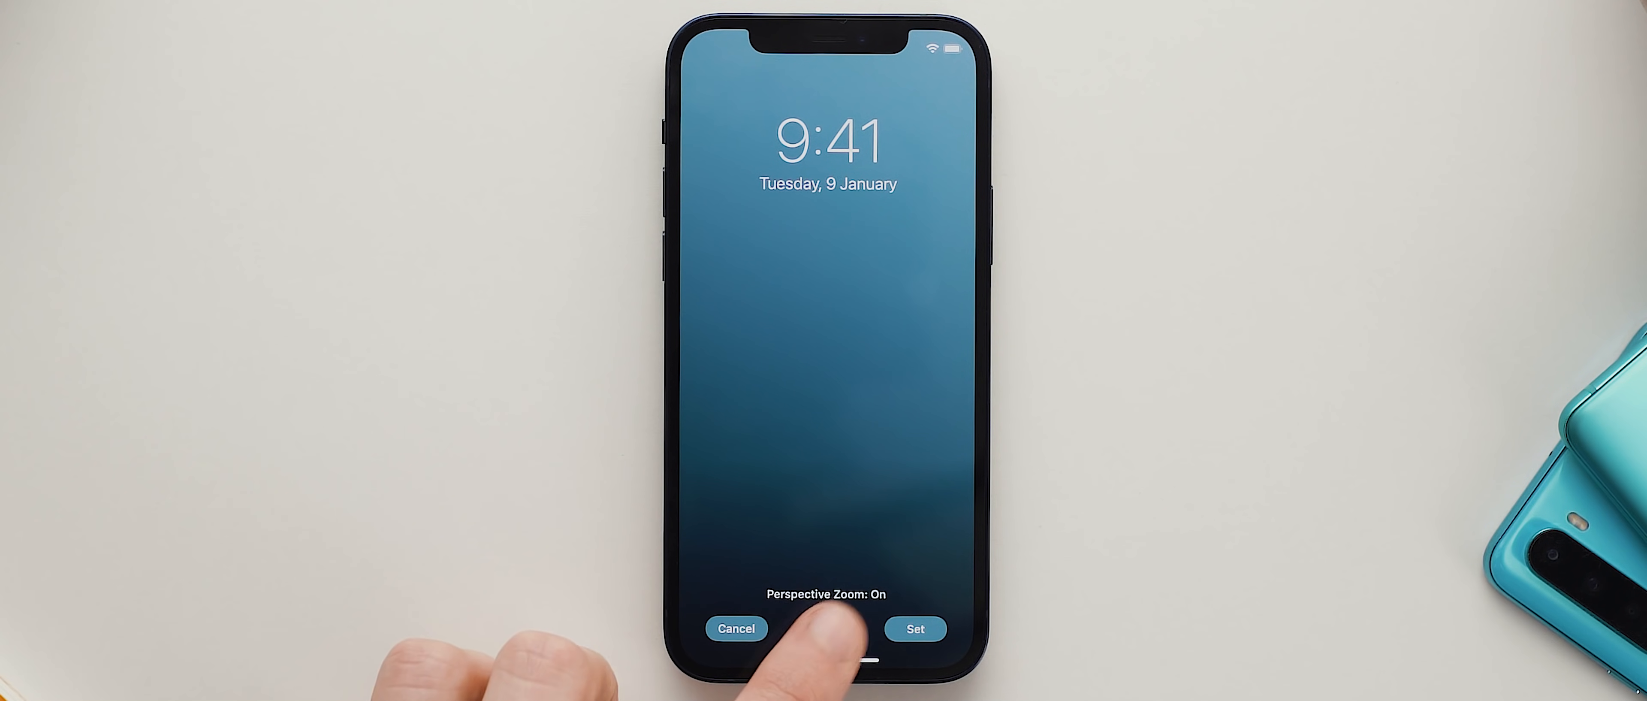
Apply the blue gradient image to both lock and home screens via Set Both
{"action": "left_click", "coordinate": [913, 628]}
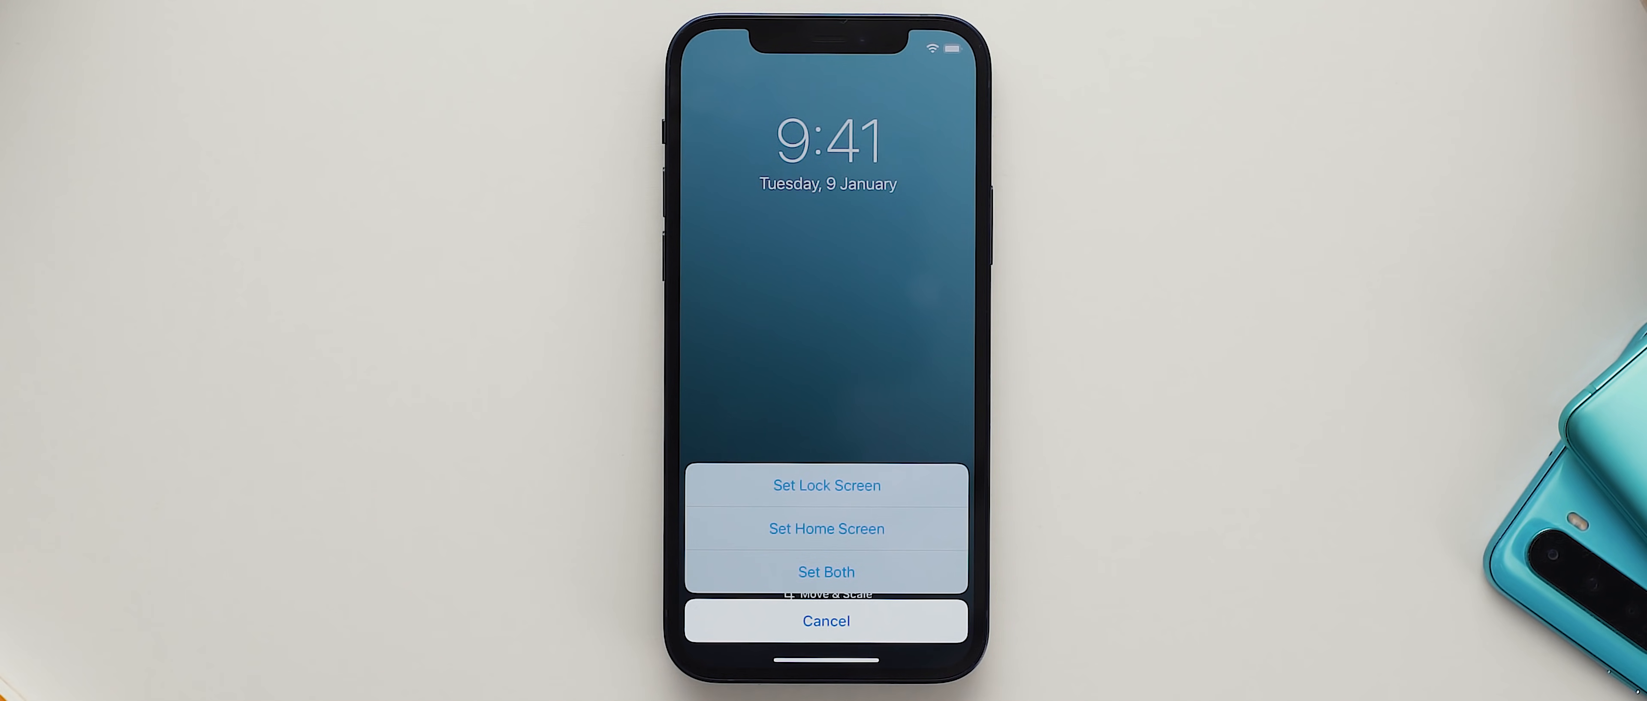
{"action": "left_click", "coordinate": [826, 486]}
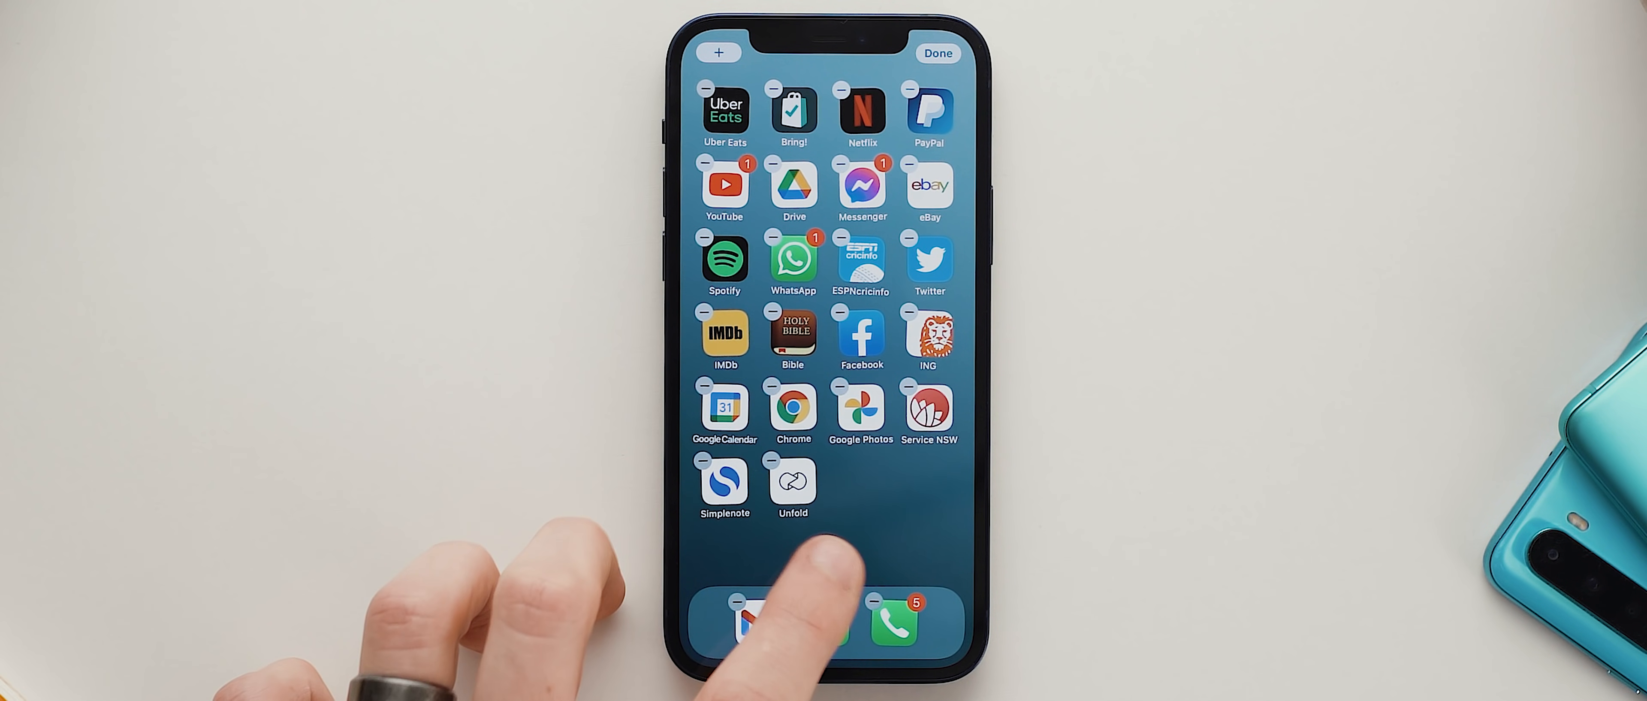
Hide the extra home screen pages in Edit Pages, keeping only two visible, and finish editing
{"action": "left_click", "coordinate": [793, 588]}
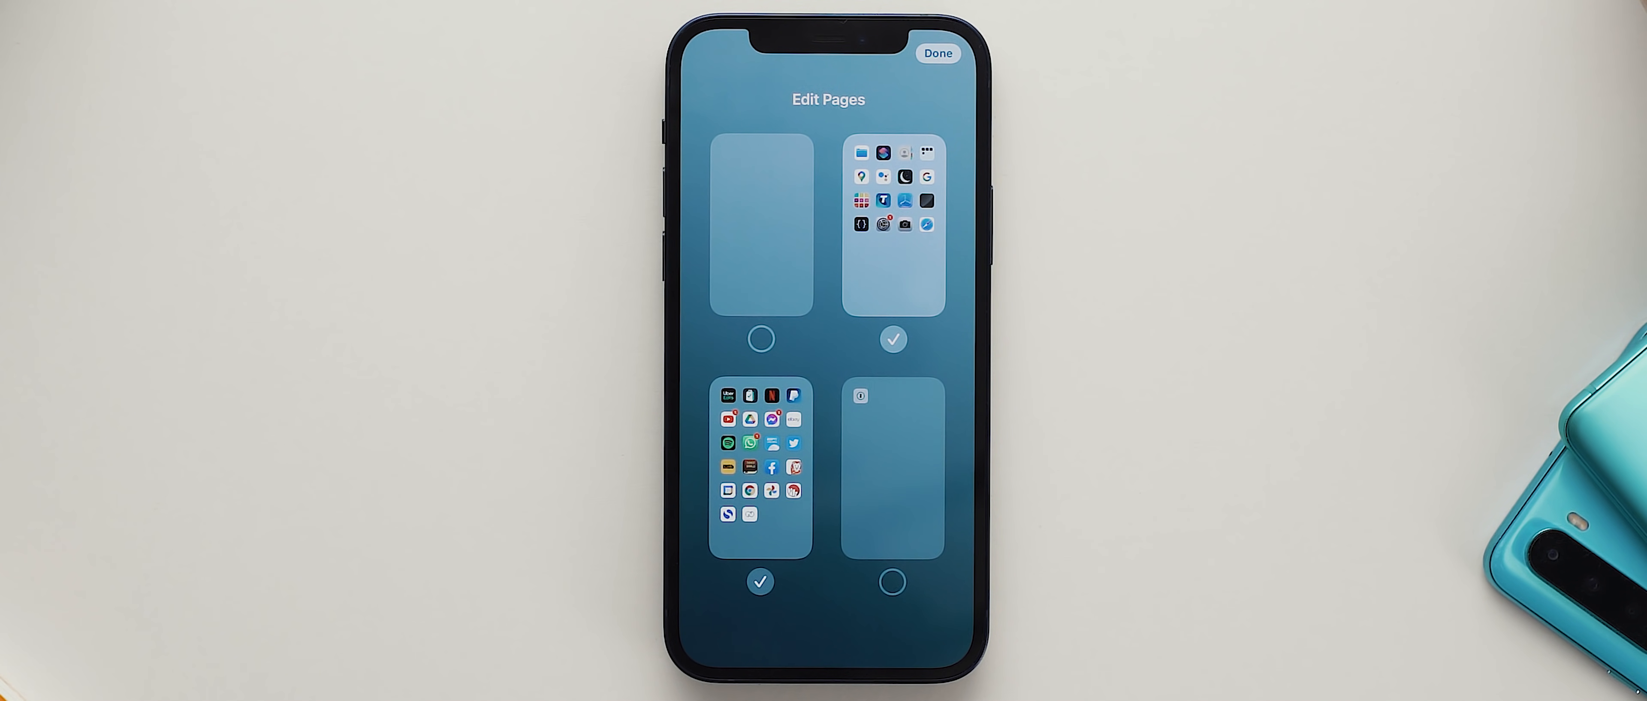
{"action": "left_click", "coordinate": [761, 581]}
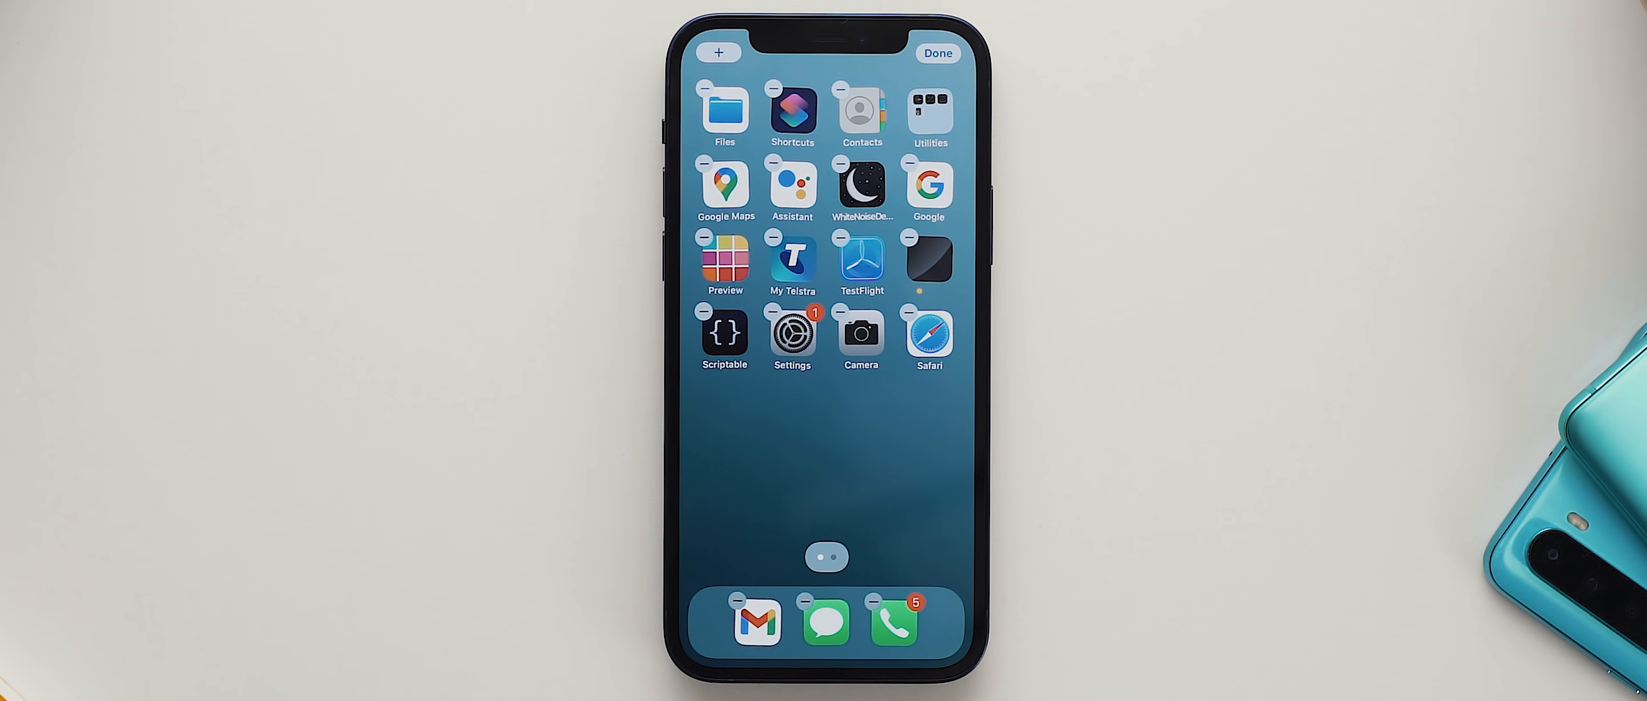
{"action": "left_click", "coordinate": [936, 52]}
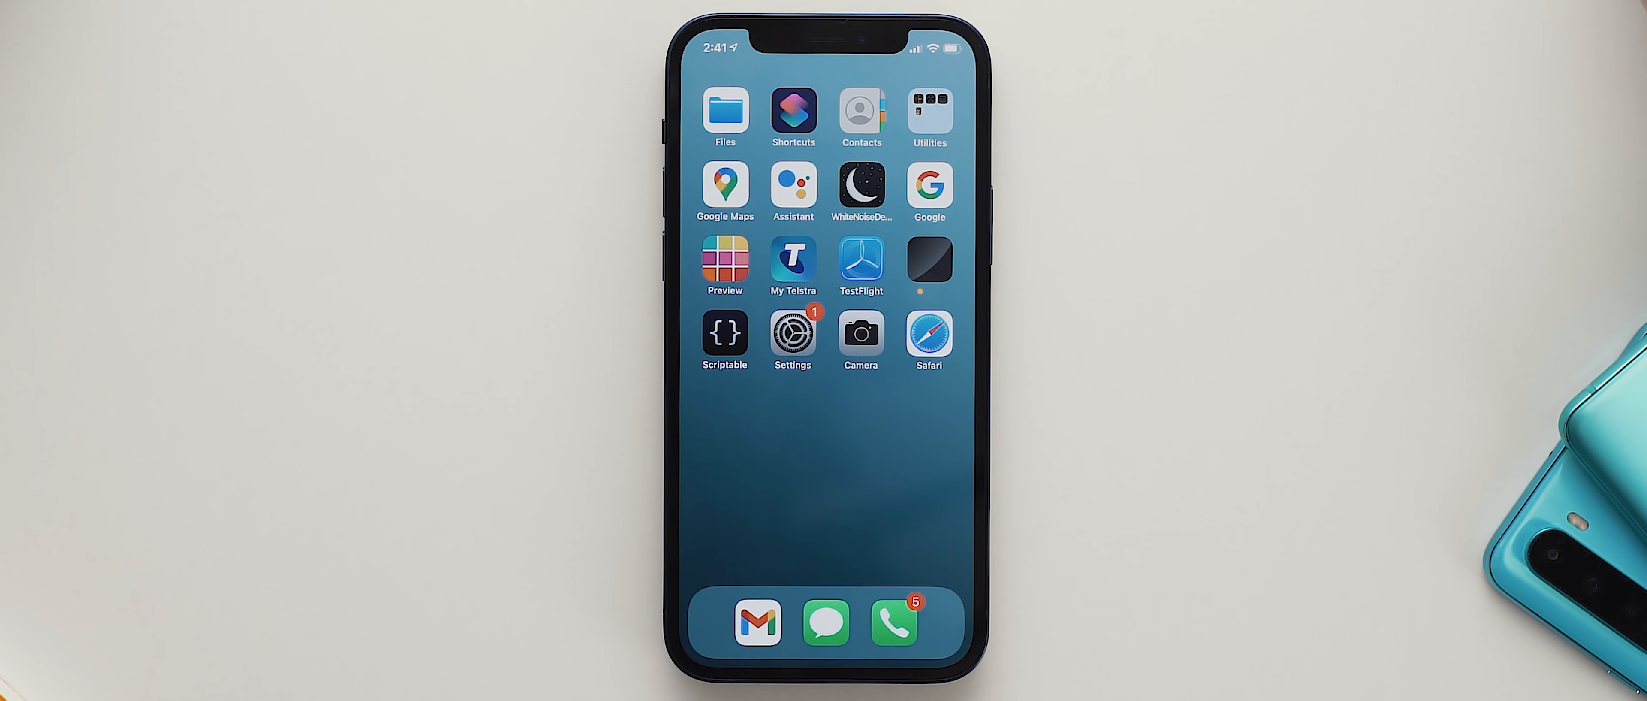
Start a new shortcut and add the Open App action found by searching 'open app'
{"action": "left_click", "coordinate": [792, 114]}
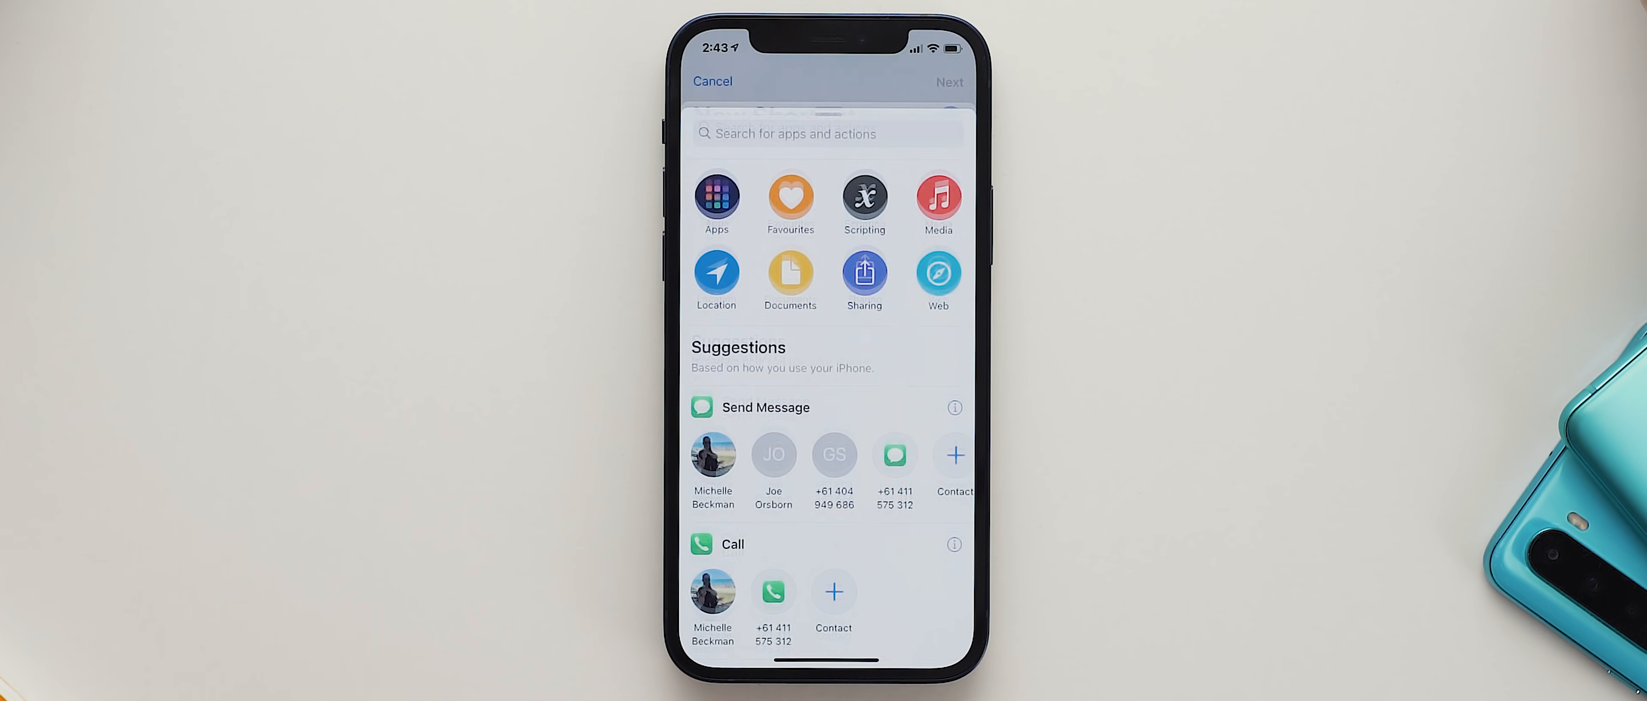
{"action": "type", "text": "o"}
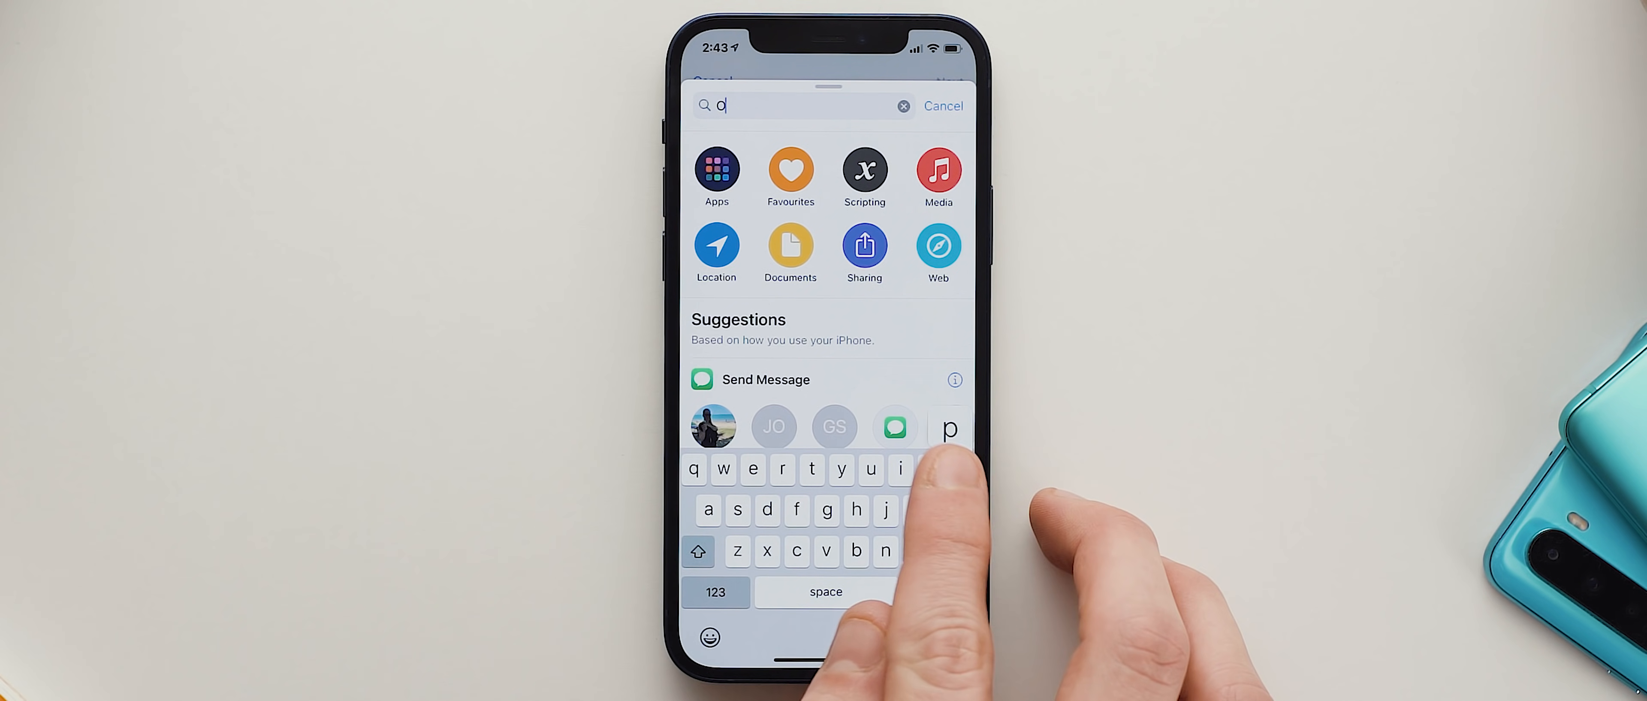
{"action": "type", "text": "pen app"}
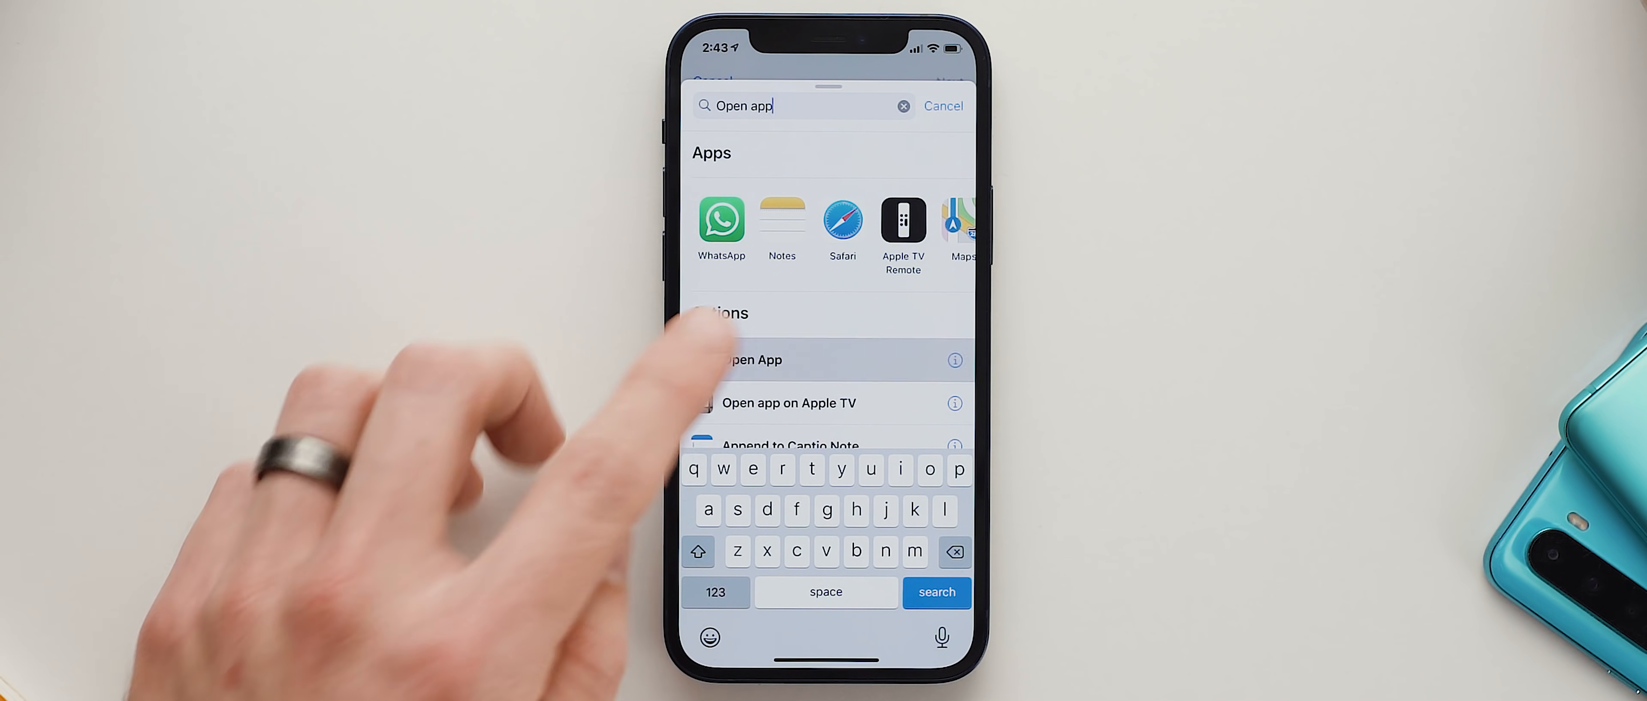
{"action": "left_click", "coordinate": [750, 359]}
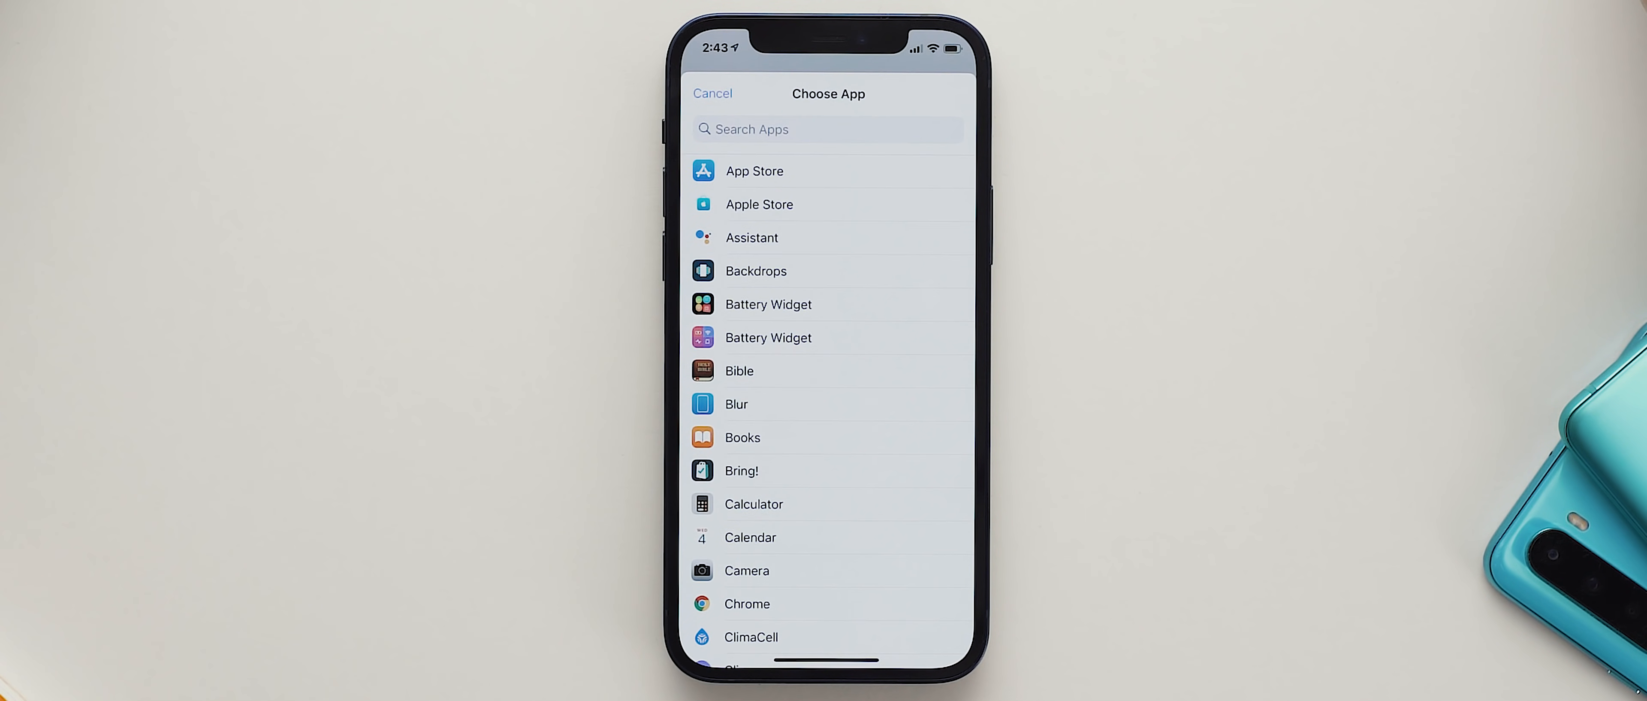
Choose Gmail as the app the Open App action launches
{"action": "type", "text": "G"}
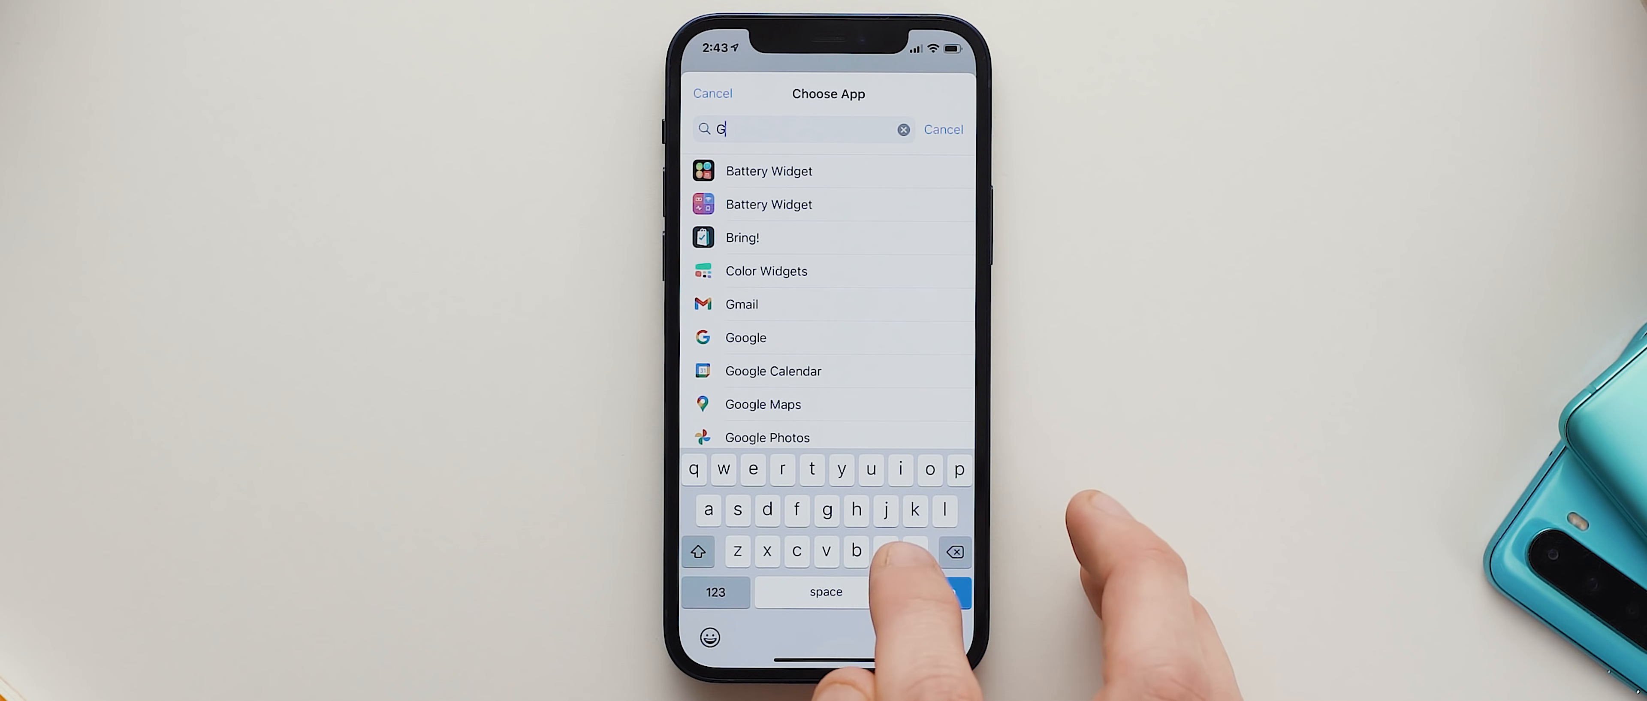
{"action": "type", "text": "ma"}
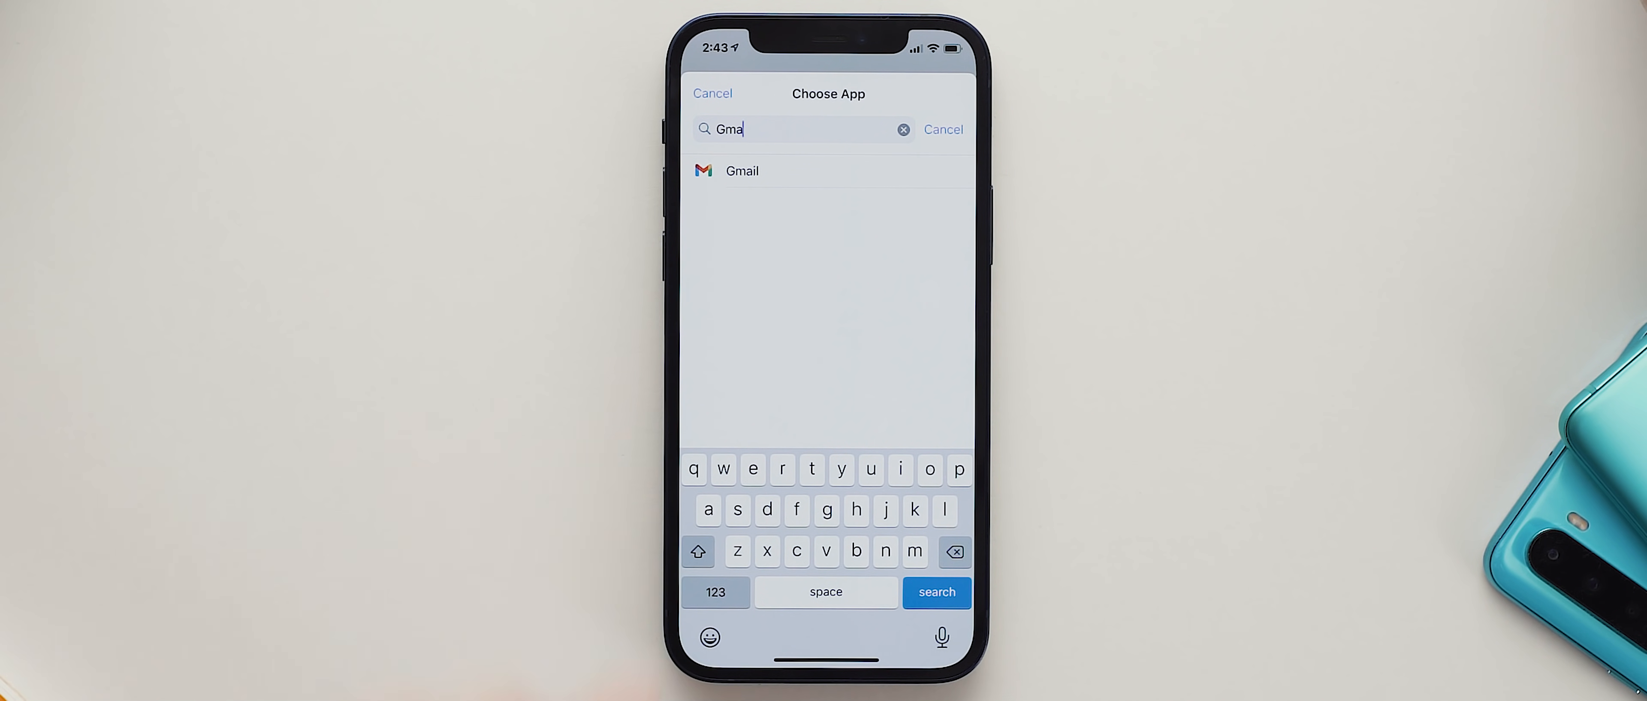
{"action": "left_click", "coordinate": [741, 170]}
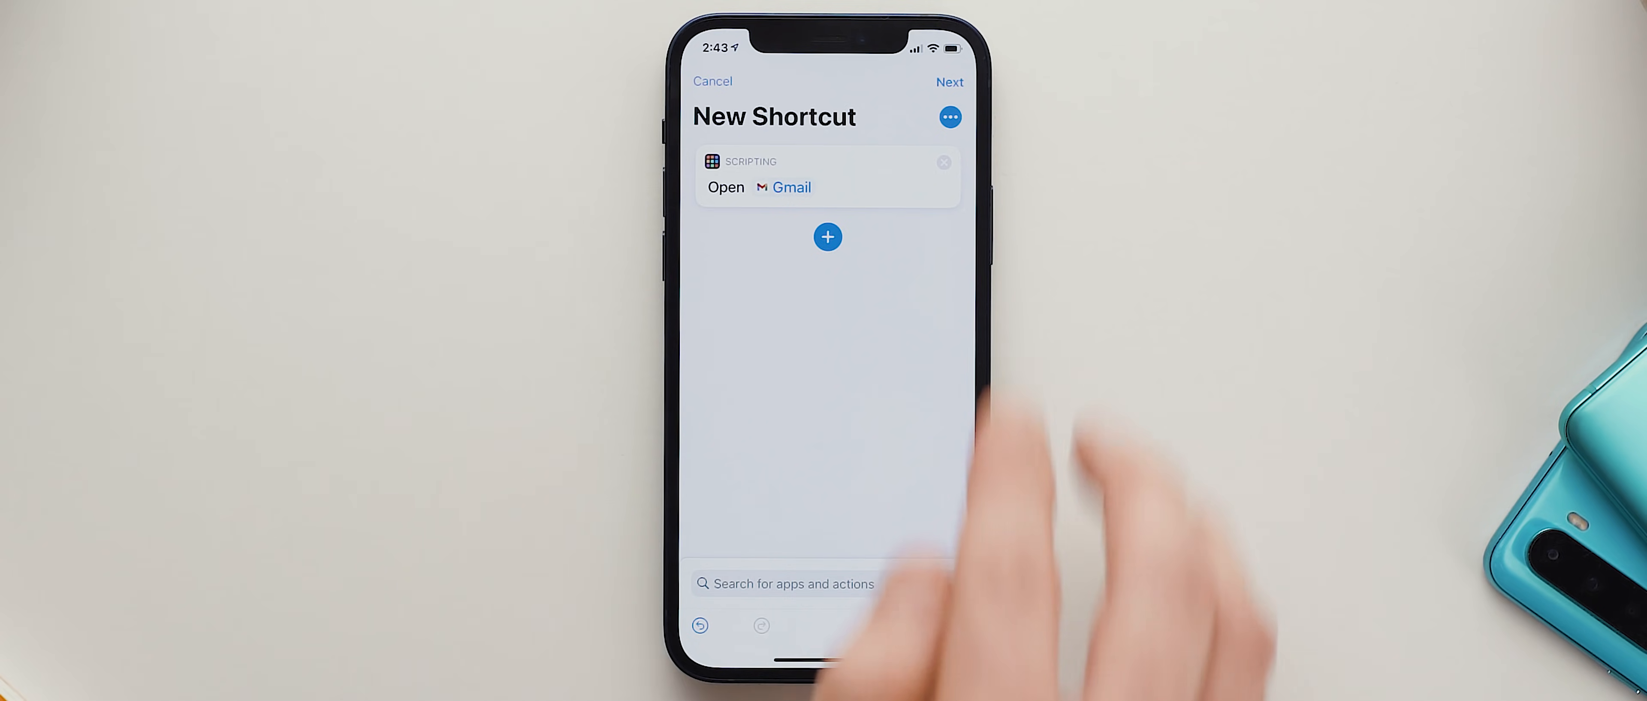
Add the Gmail shortcut to the home screen with a custom icon from iOS 14 Icons > white
{"action": "left_click", "coordinate": [949, 117]}
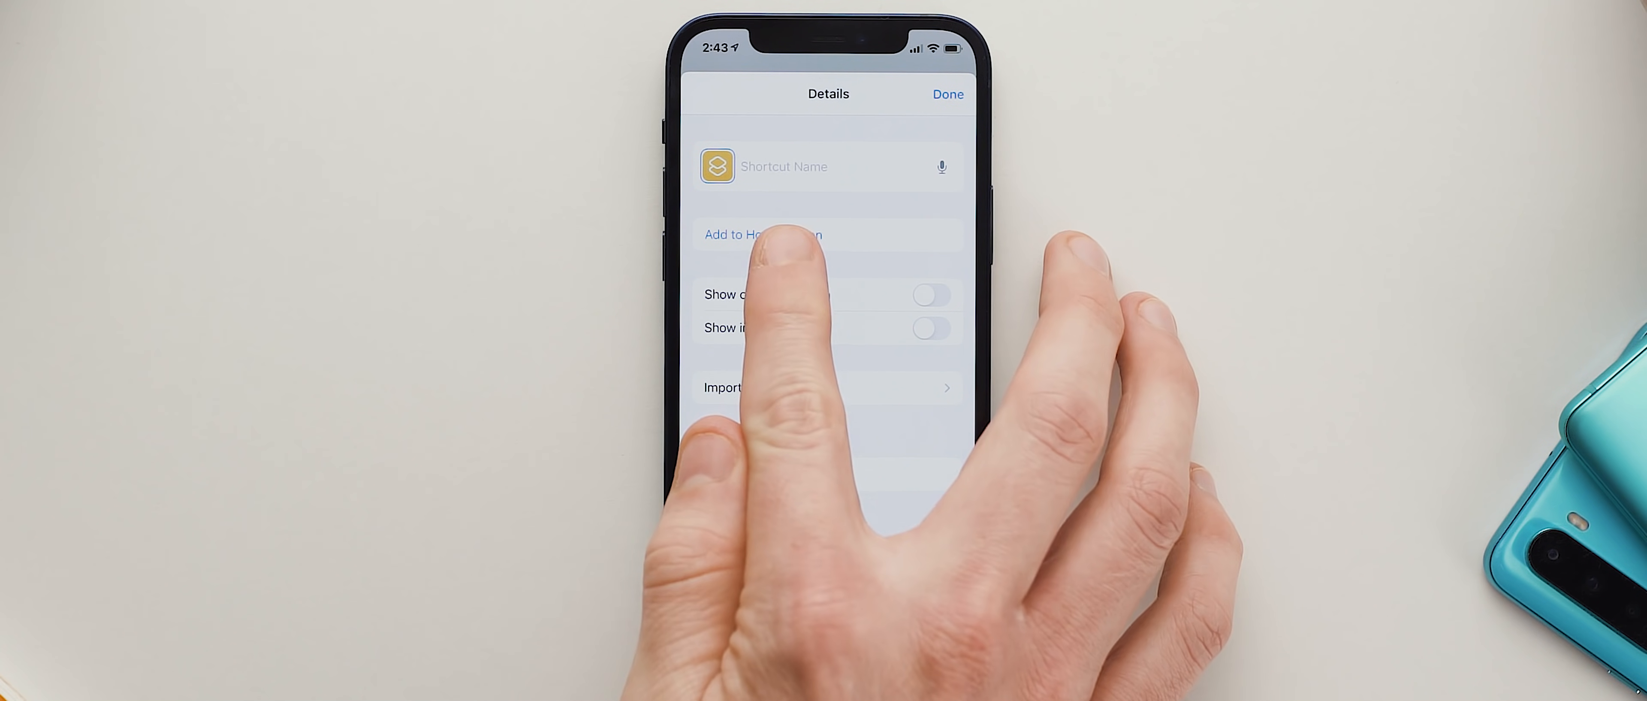
{"action": "left_click", "coordinate": [762, 234]}
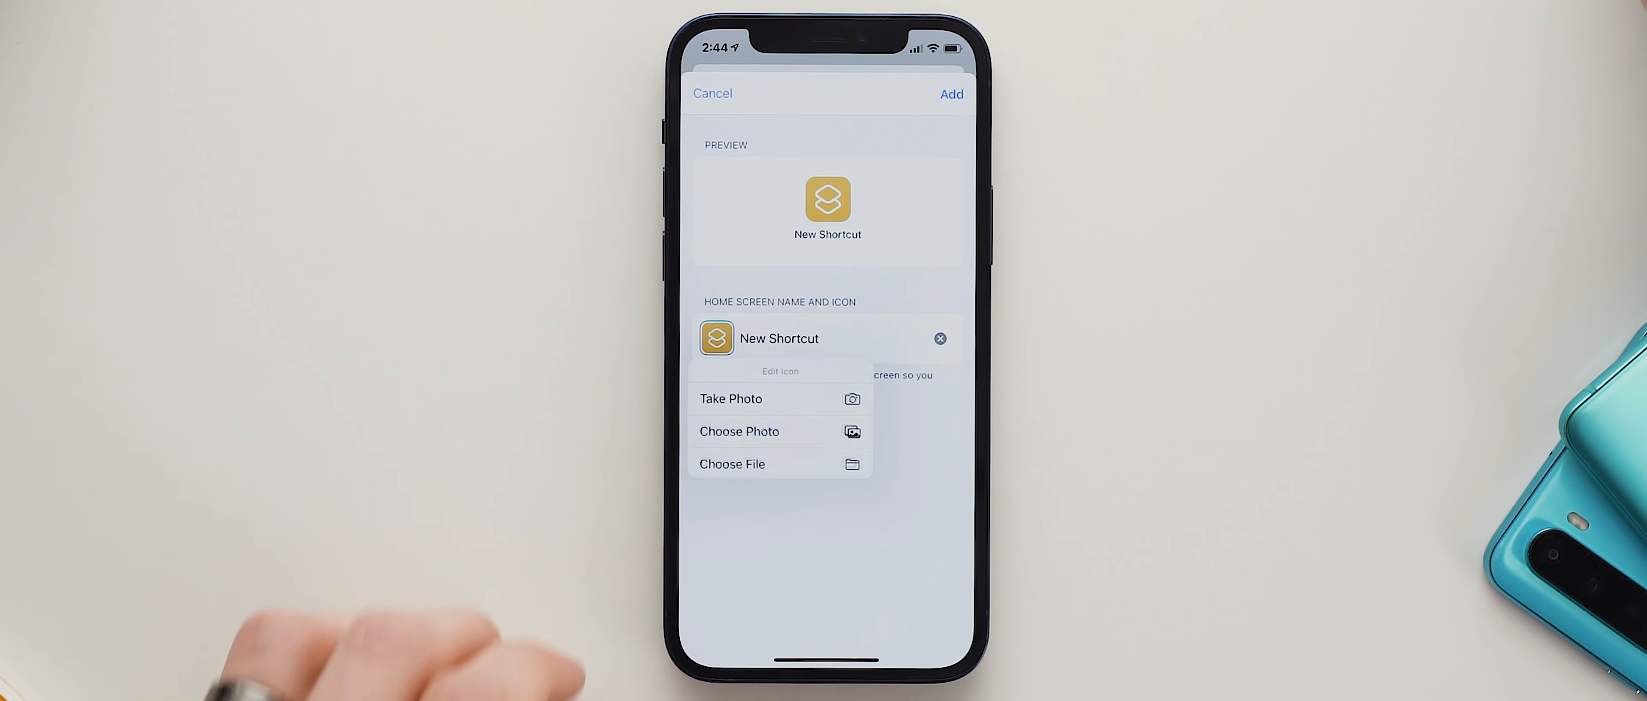
{"action": "left_click", "coordinate": [731, 463]}
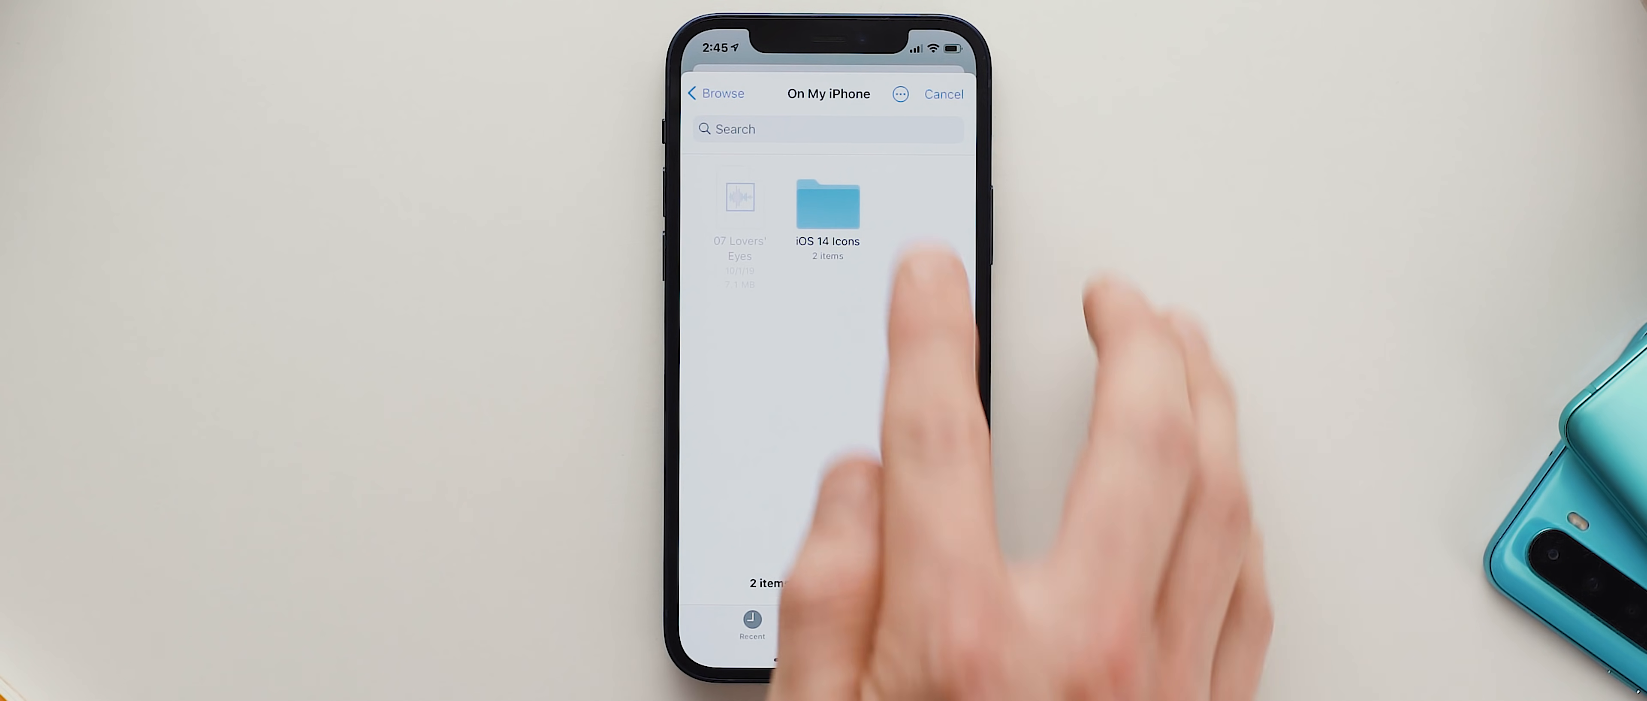
{"action": "left_click", "coordinate": [828, 202]}
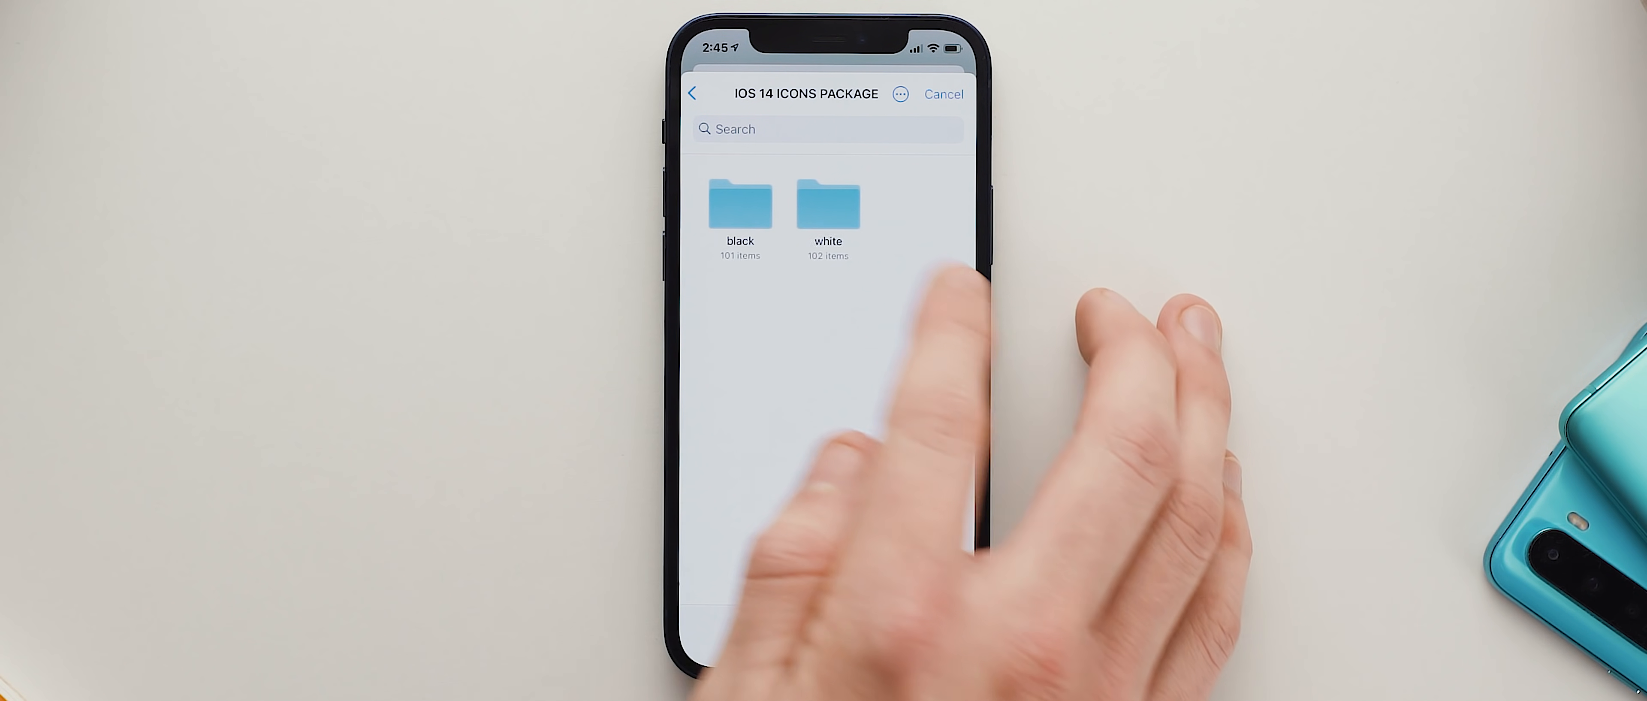
{"action": "left_click", "coordinate": [828, 205]}
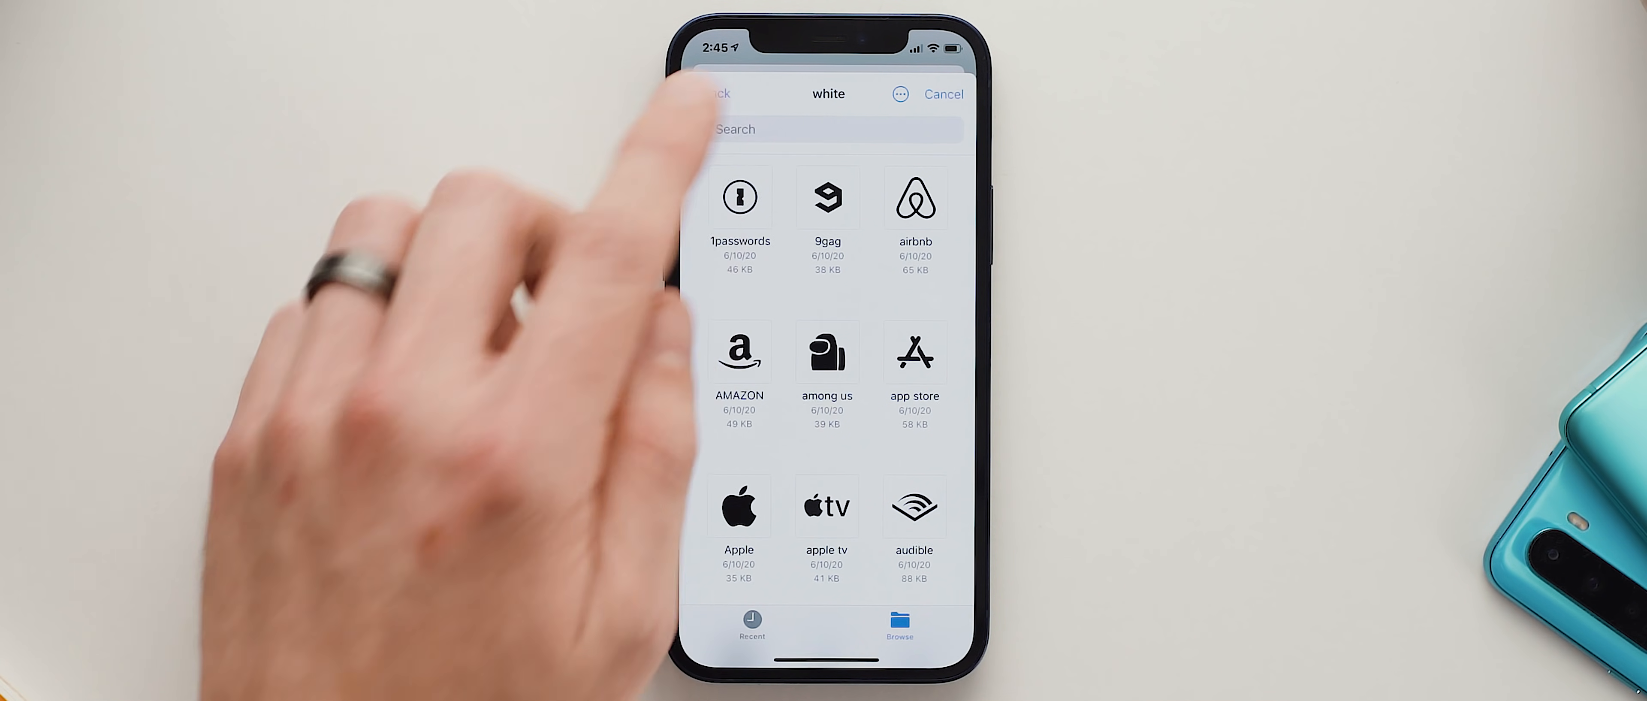
Pick the white mail envelope icon, leave the name blank, and add it to the home screen
{"action": "type", "text": "Ma"}
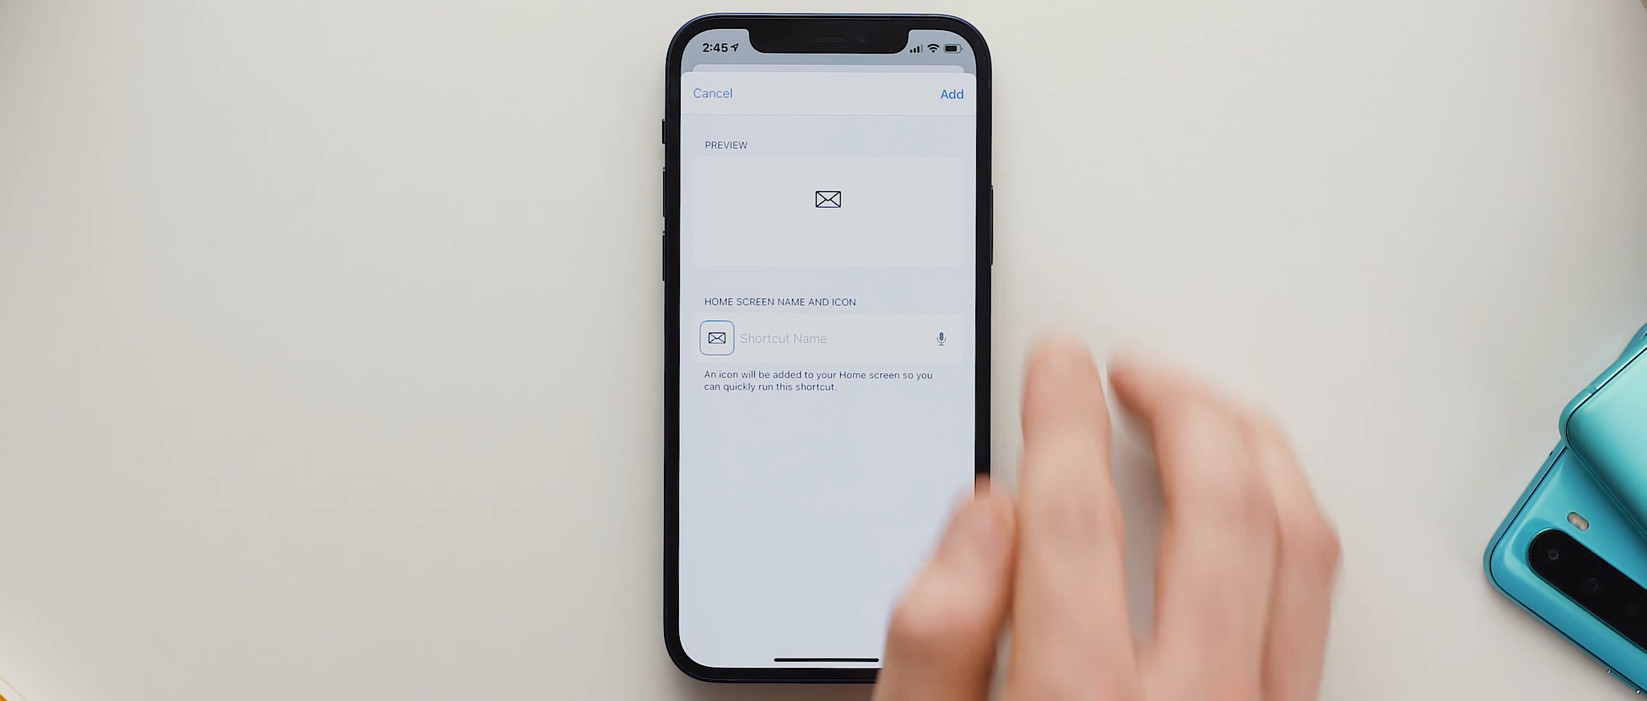
{"action": "left_click", "coordinate": [950, 94]}
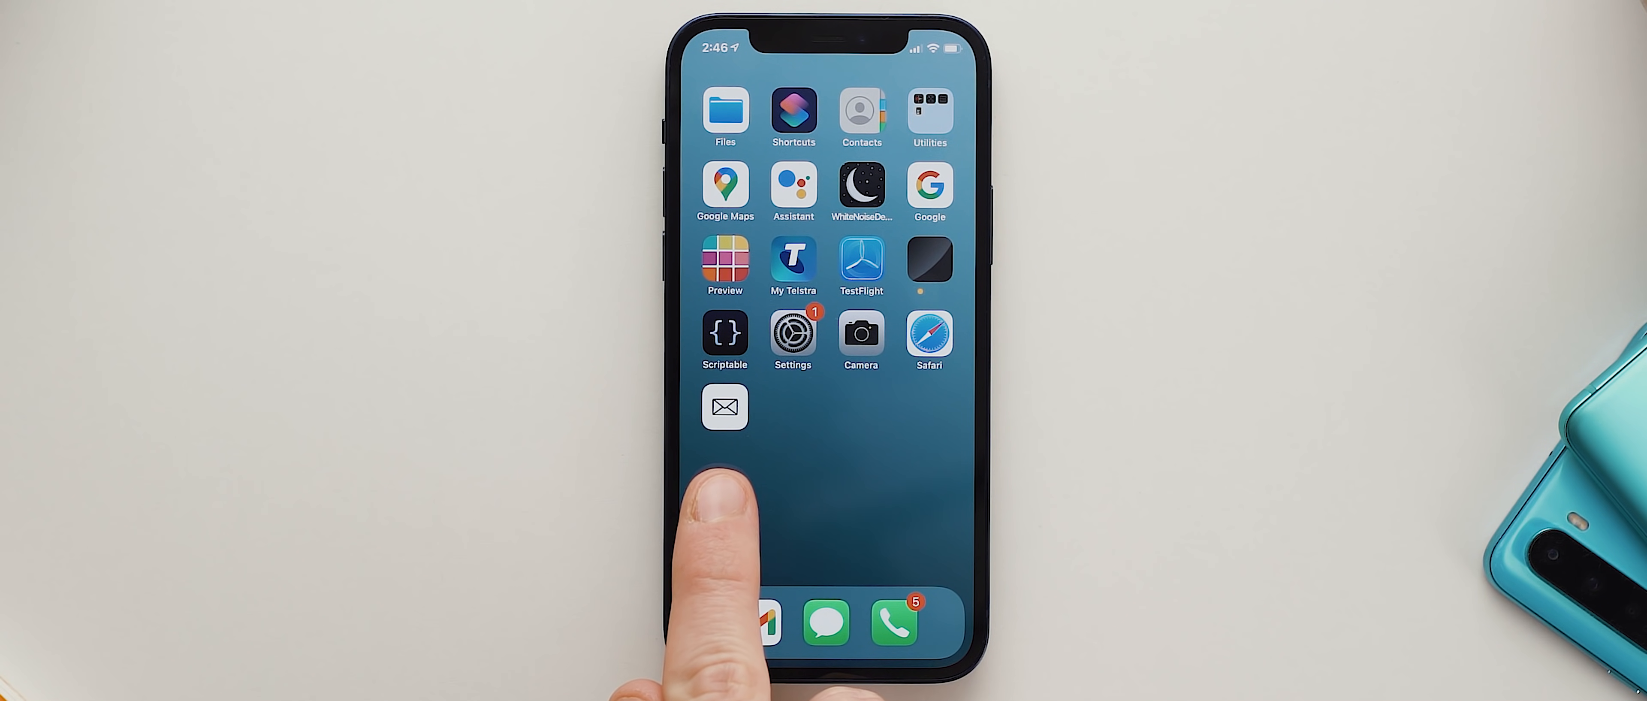
Move the white envelope shortcut into the dock beside Gmail, Messages and Phone
{"action": "left_click", "coordinate": [758, 622]}
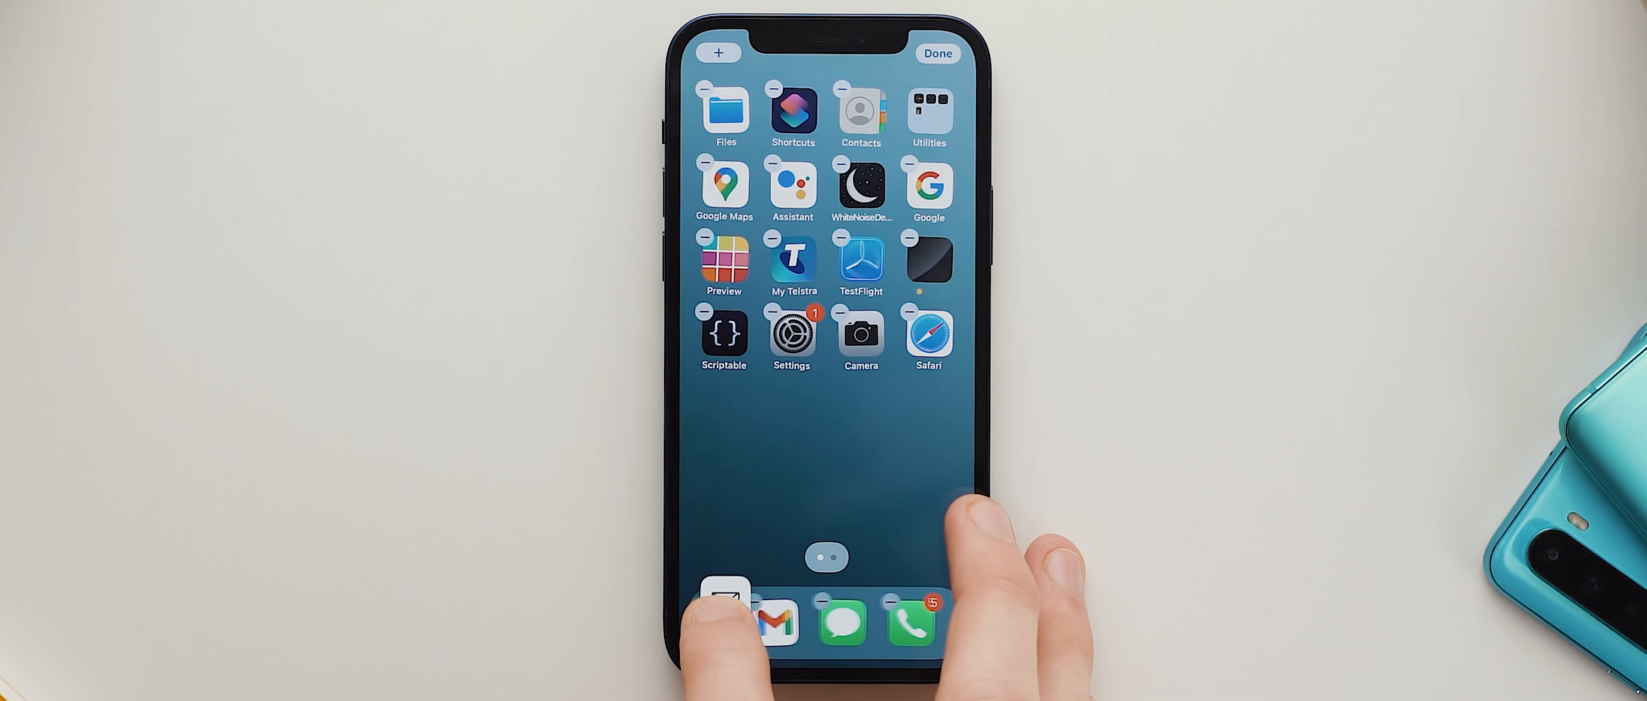
{"action": "left_click", "coordinate": [935, 52]}
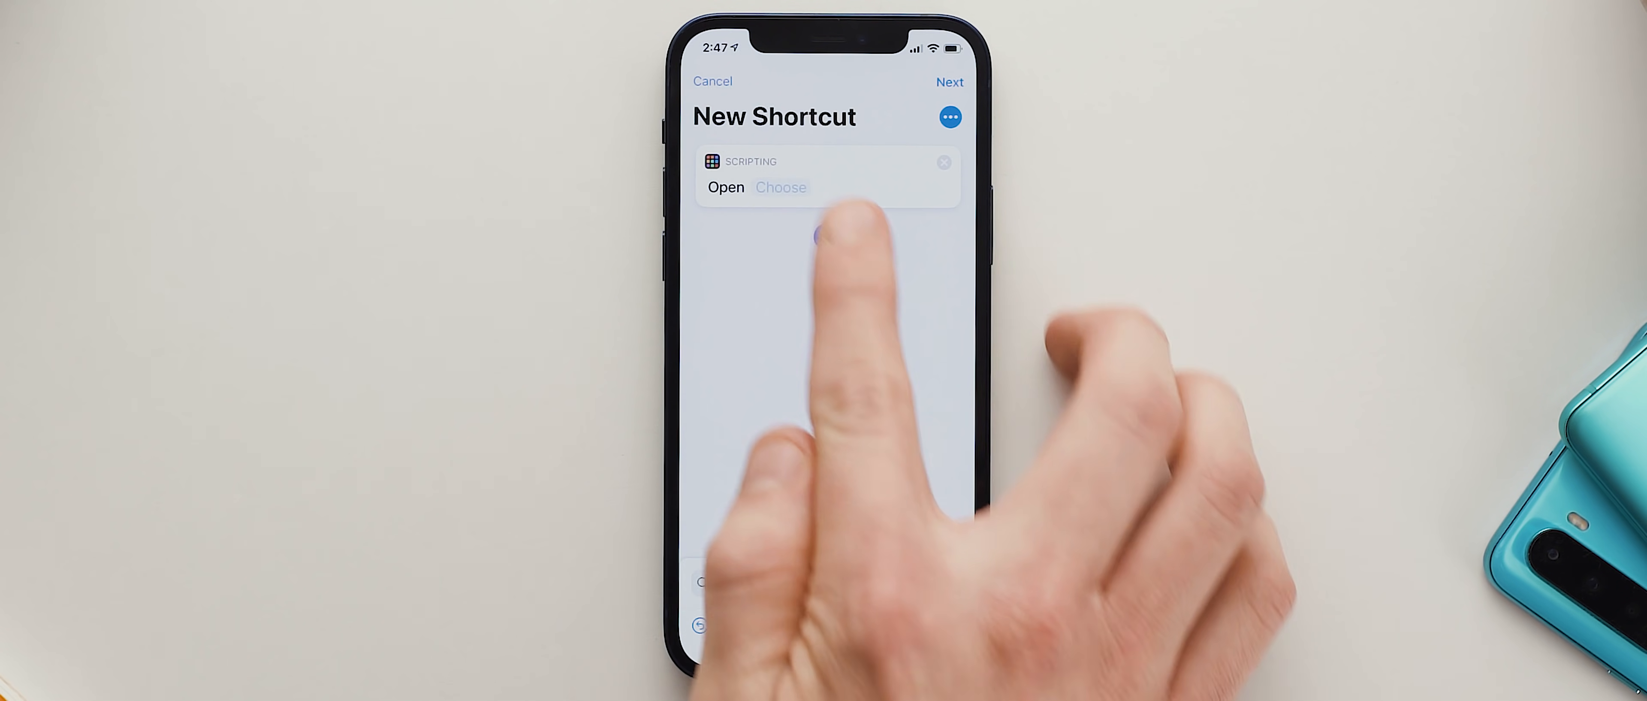
Select which app the new shortcut's Open App action launches
{"action": "left_click", "coordinate": [781, 187]}
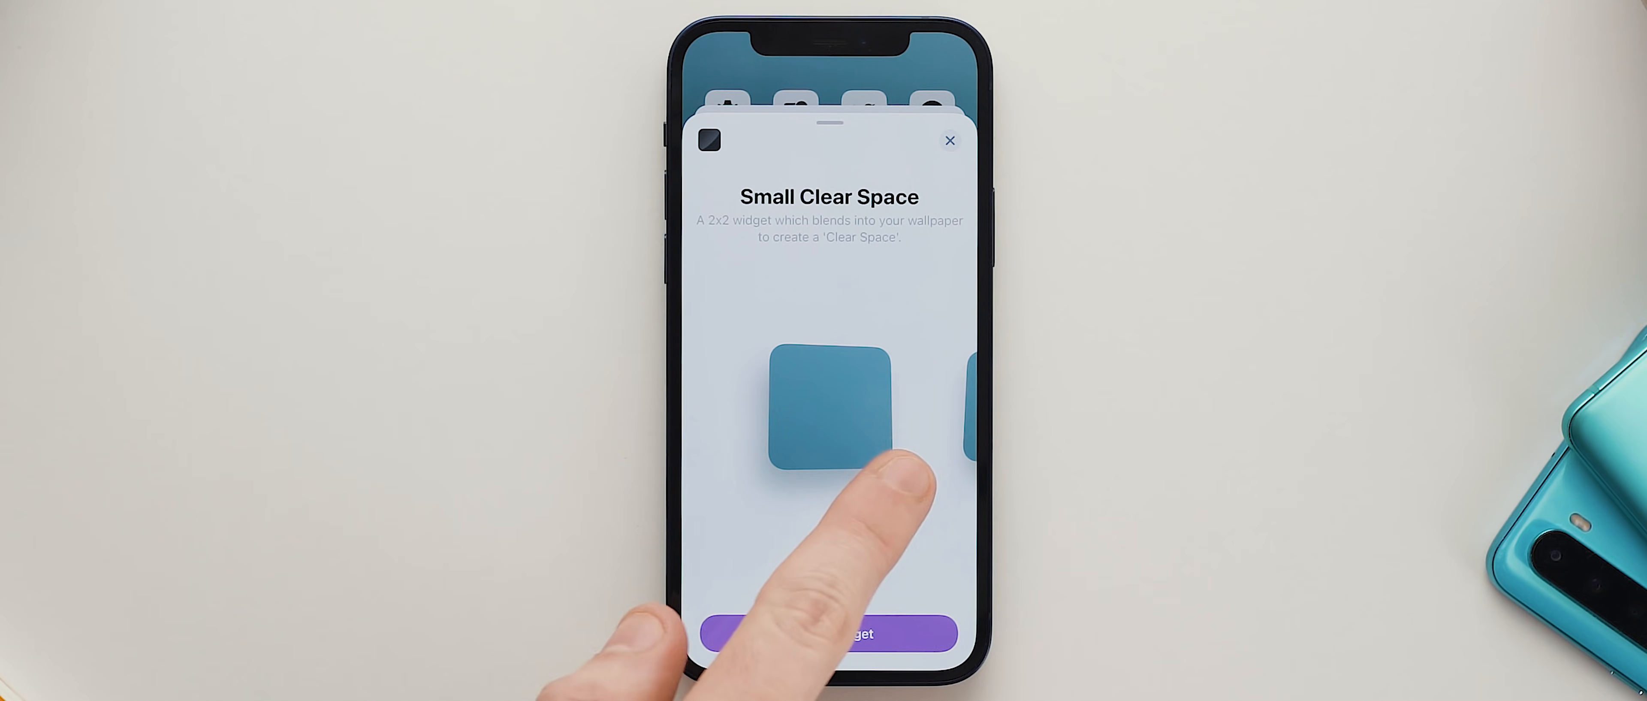
Add the Large Clear Space widget to the top of the home screen and finish editing
{"action": "left_click_drag", "start_coordinate": [893, 410], "coordinate": [735, 411]}
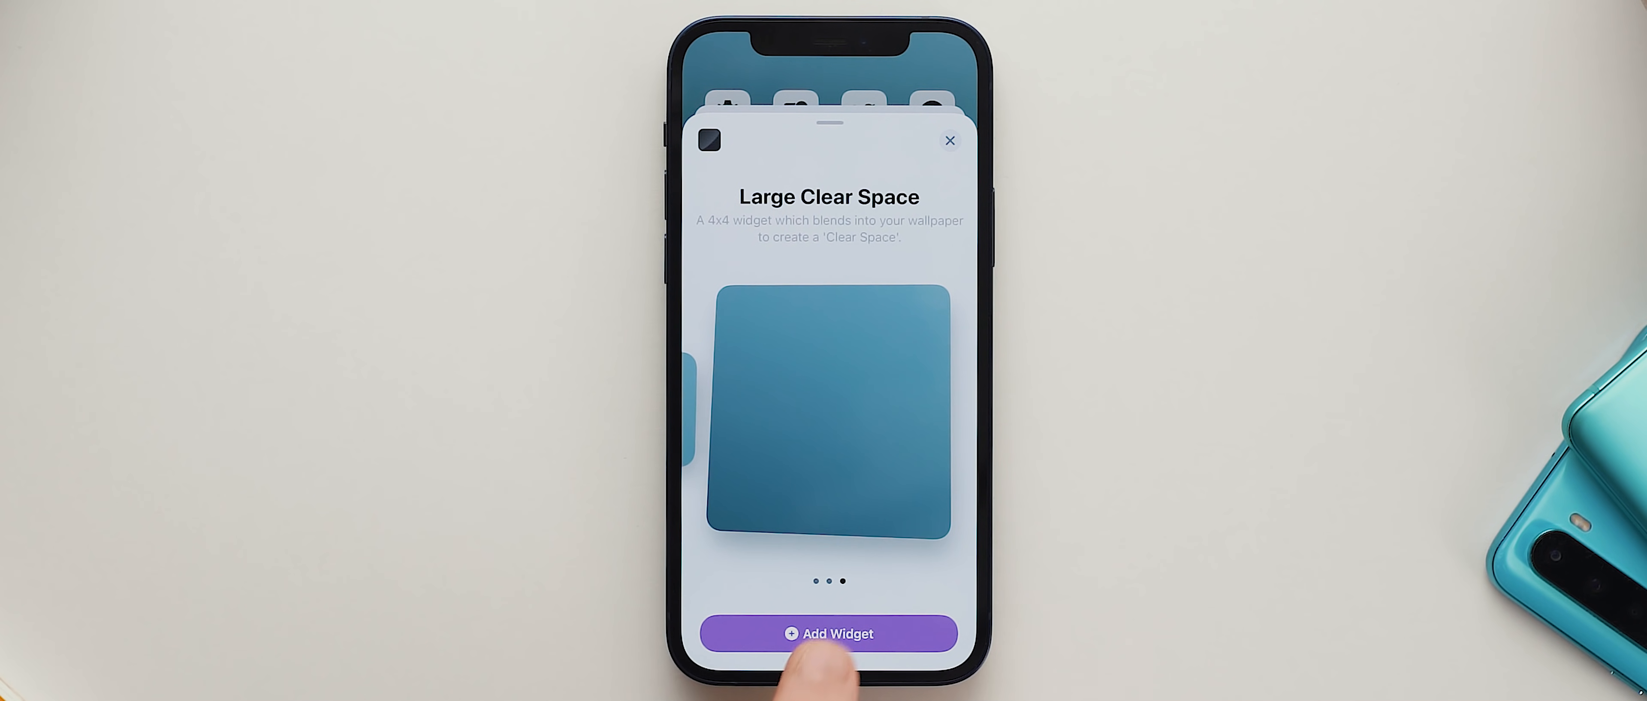
{"action": "left_click", "coordinate": [829, 633]}
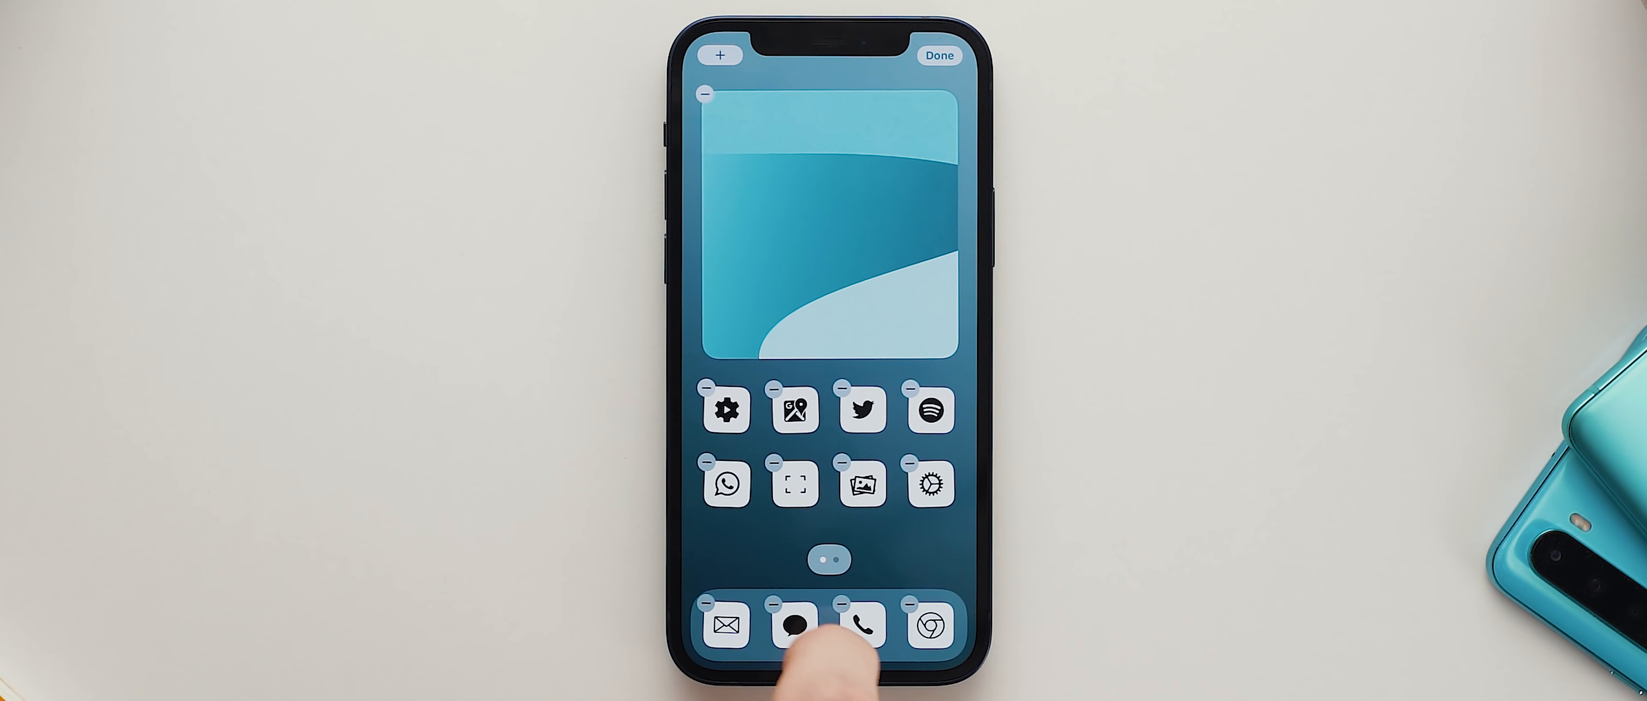
{"action": "left_click", "coordinate": [936, 55]}
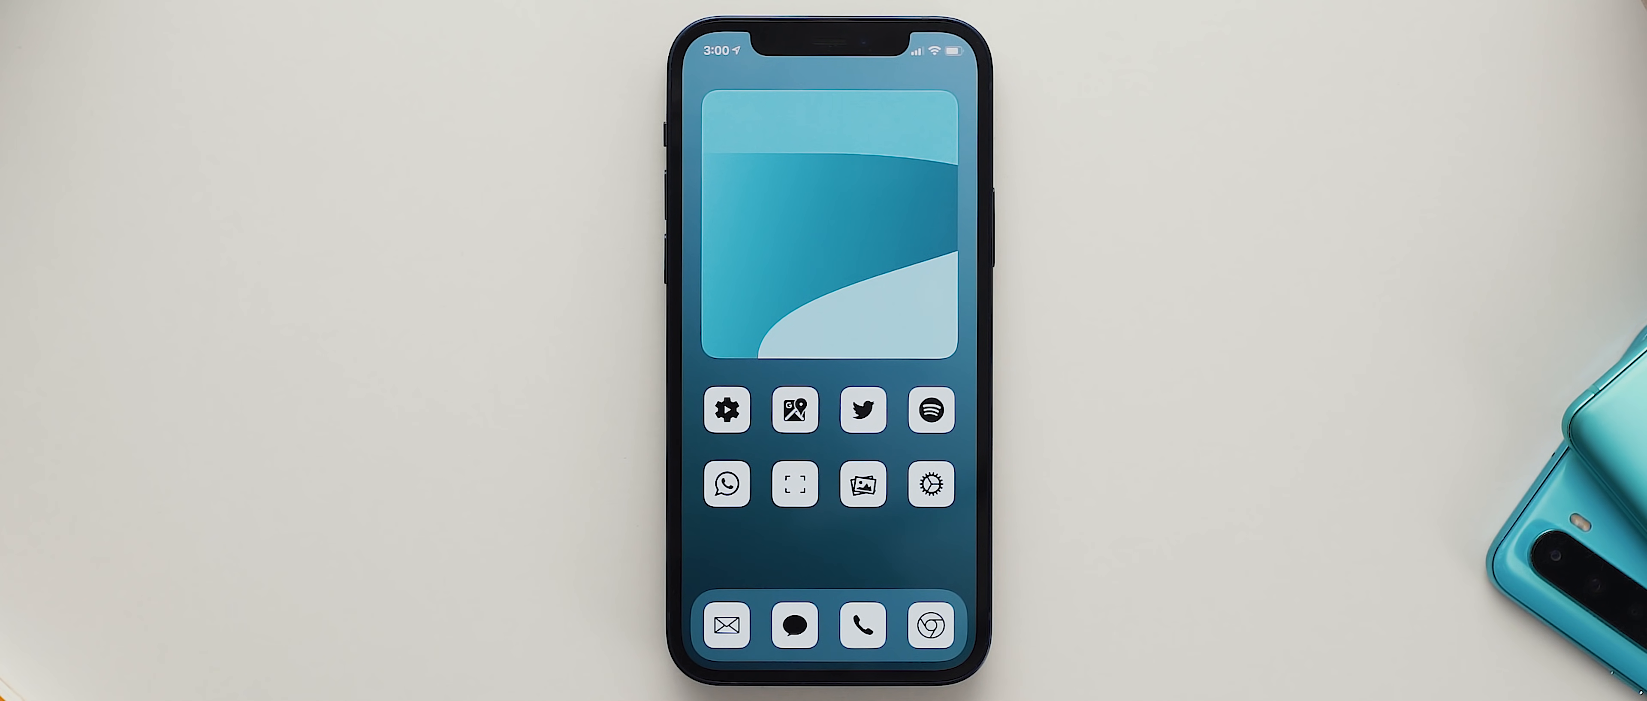
Switch the phone's appearance to dark mode from Clear Spaces
{"action": "left_click", "coordinate": [861, 411]}
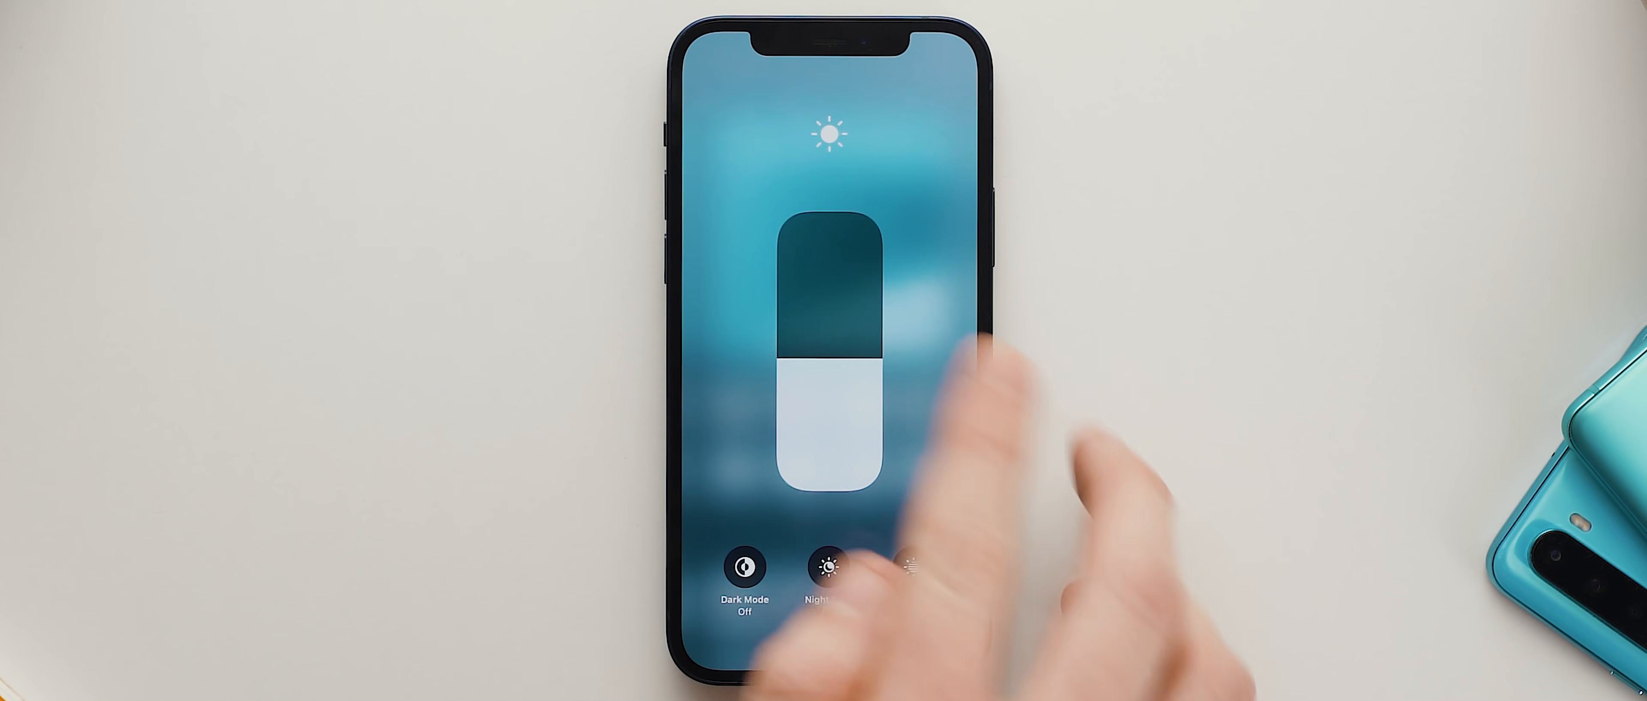
{"action": "left_click", "coordinate": [744, 567]}
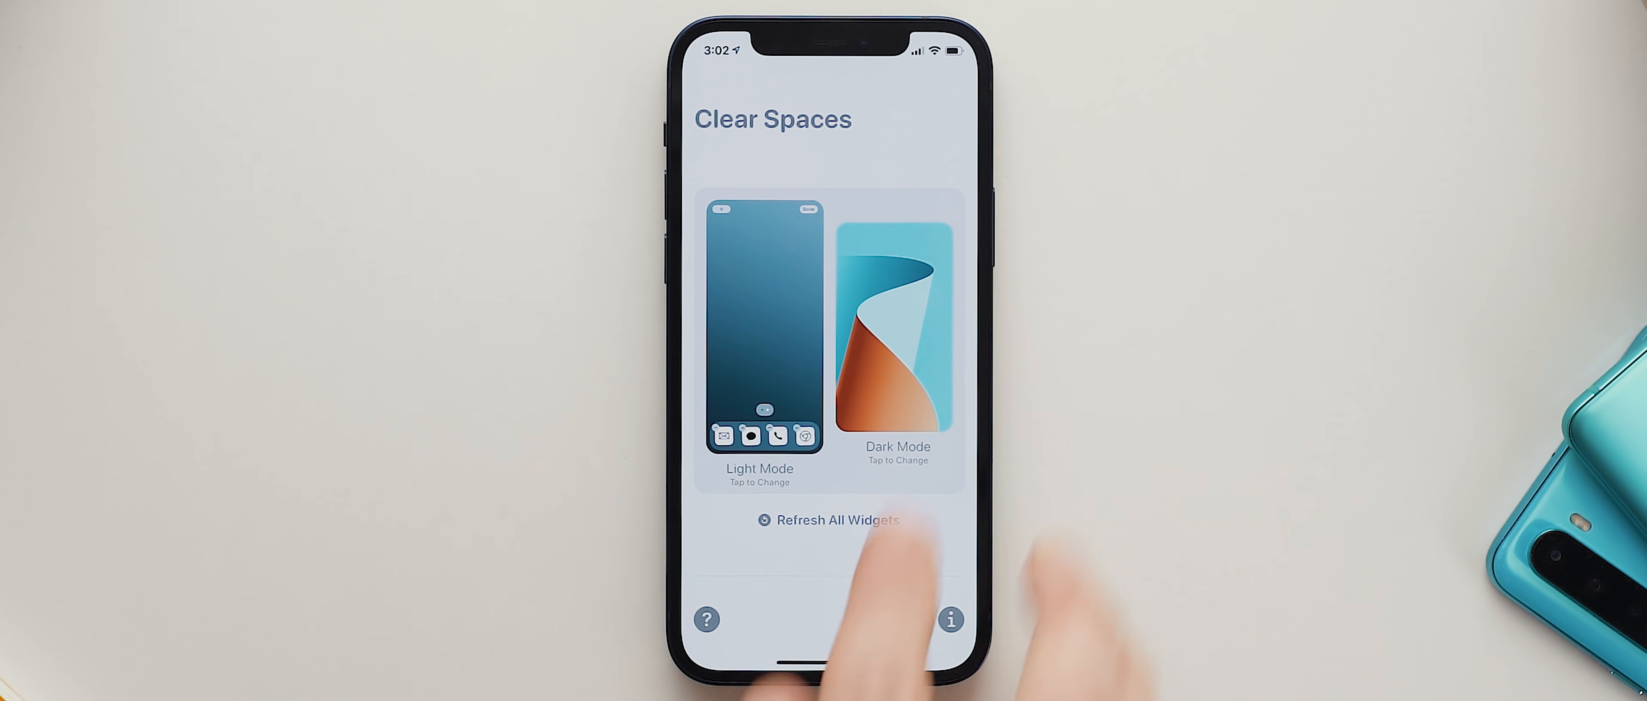
Refresh all Clear Spaces widgets so they match the home screen wallpaper
{"action": "left_click", "coordinate": [758, 326]}
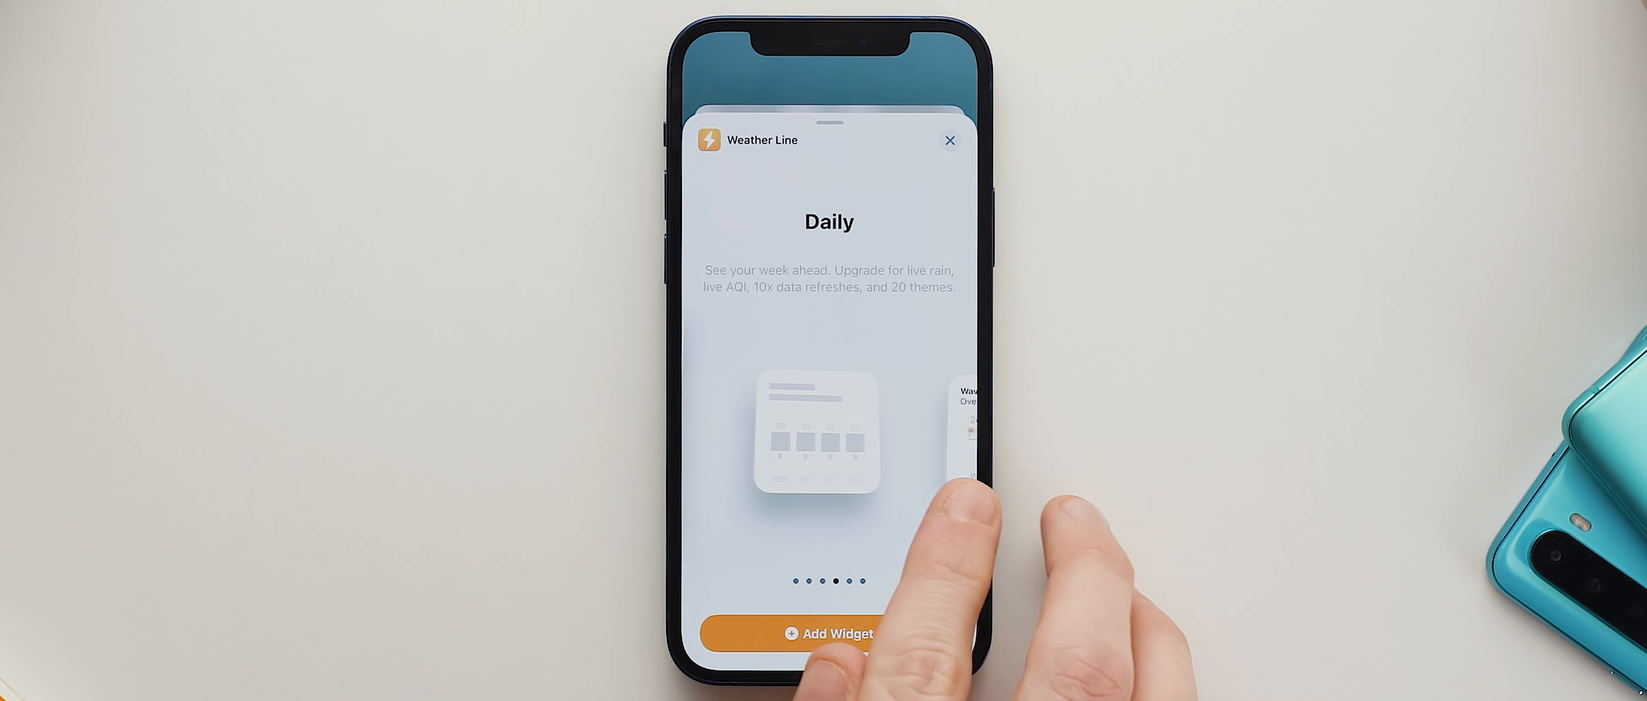
Add a Weather Line weather widget to the home screen from the widget gallery
{"action": "left_click", "coordinate": [829, 632]}
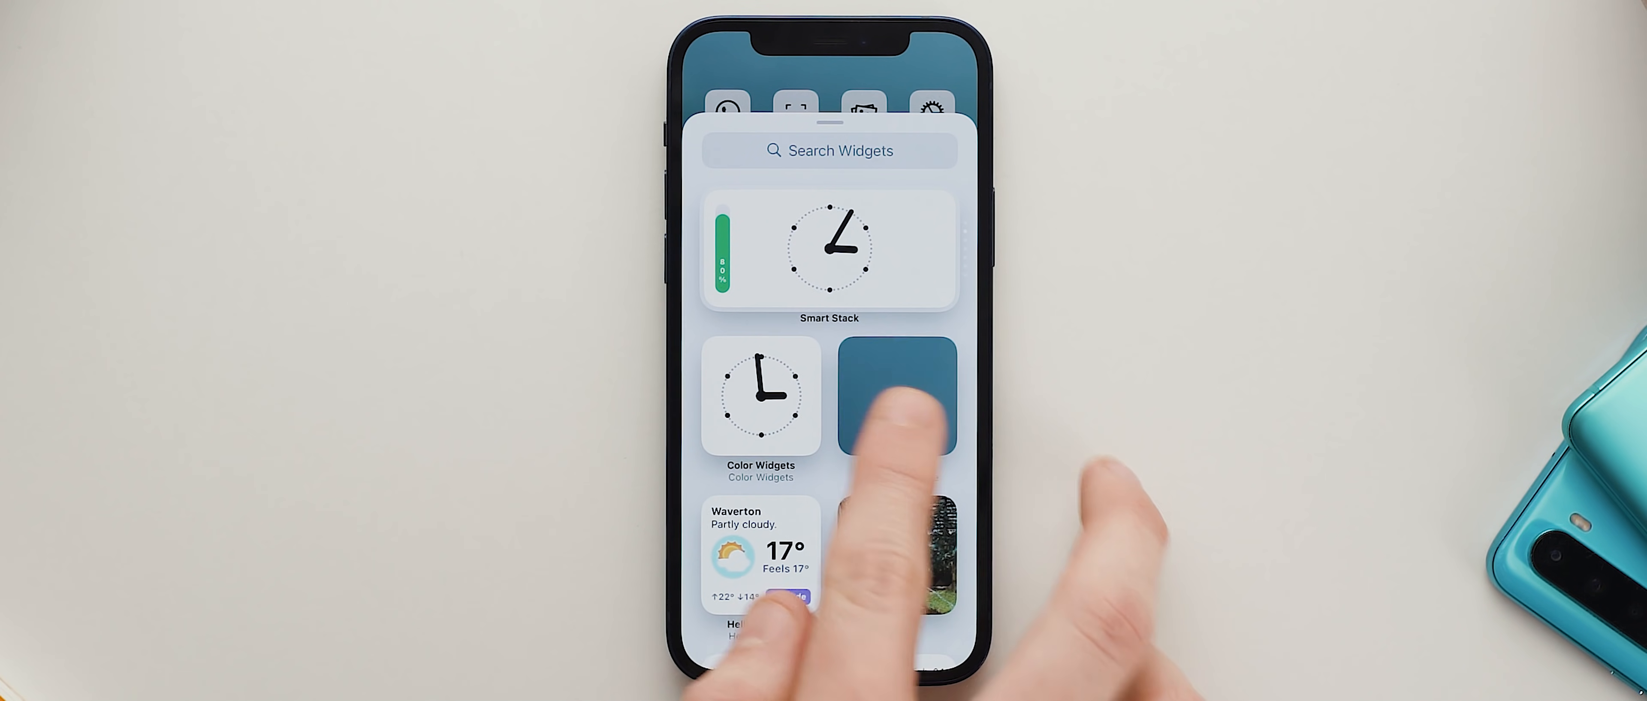
Add a Large Clear Space widget below the Color Widgets clock and finish editing
{"action": "left_click", "coordinate": [898, 397]}
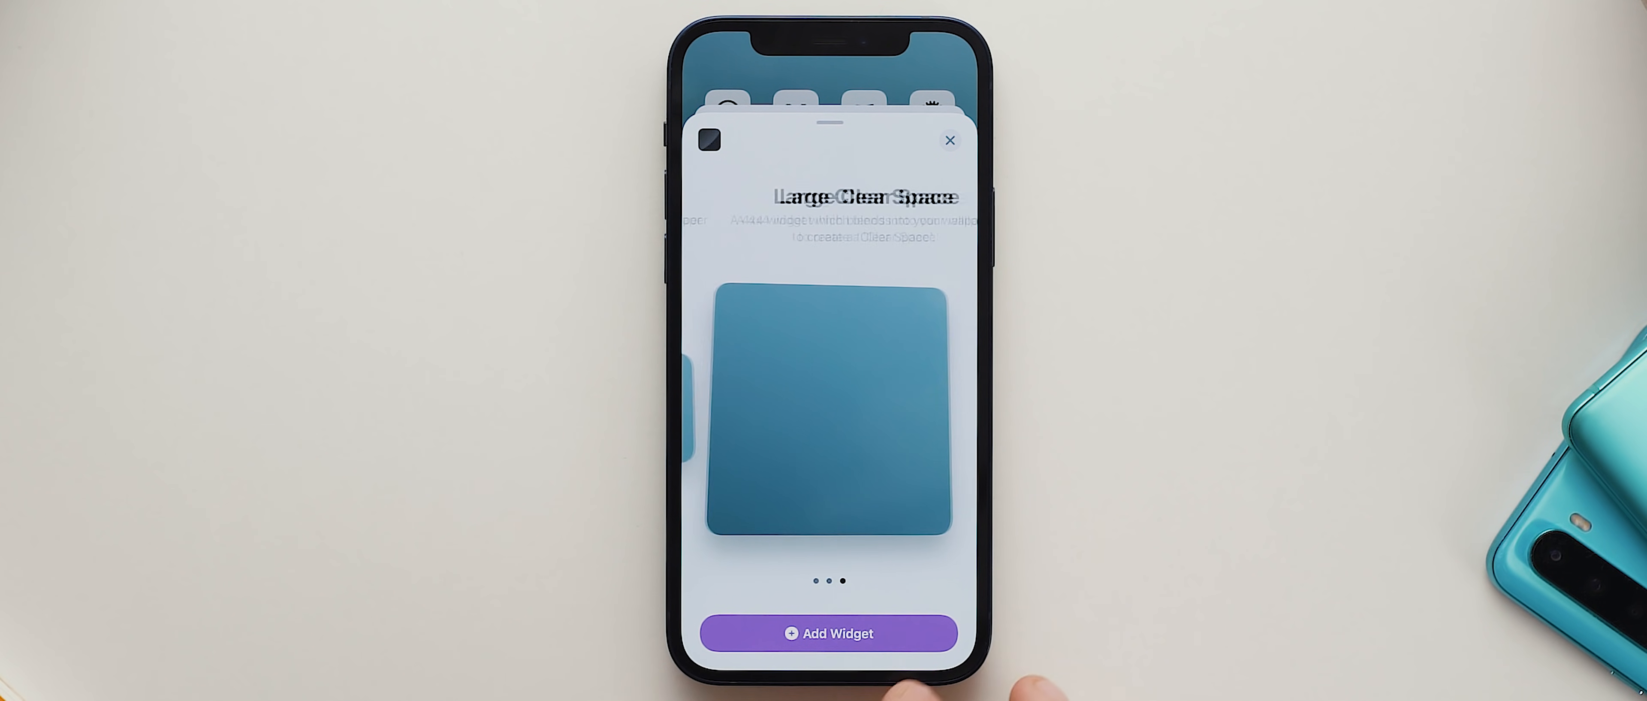
{"action": "left_click", "coordinate": [950, 140]}
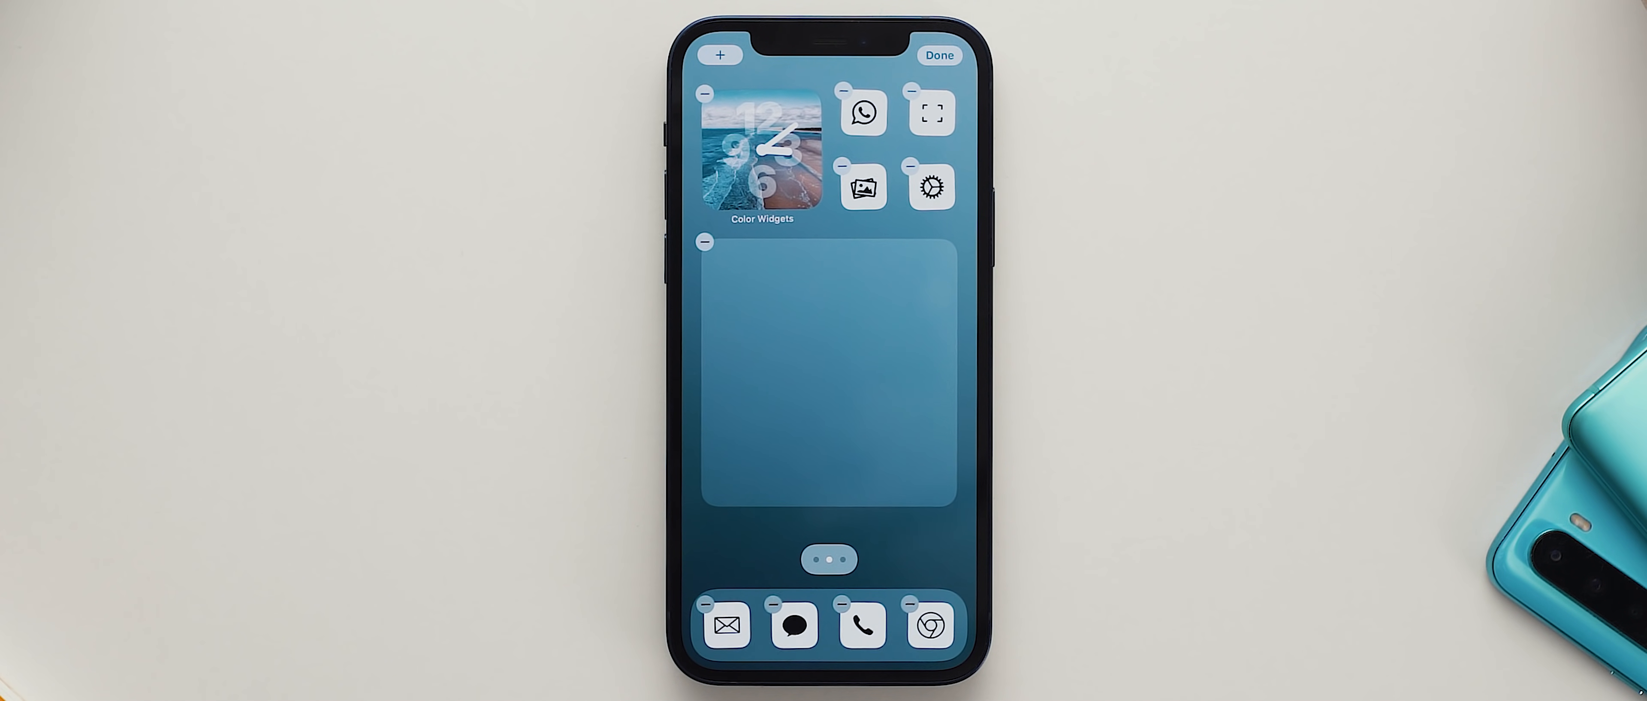
{"action": "left_click", "coordinate": [937, 55]}
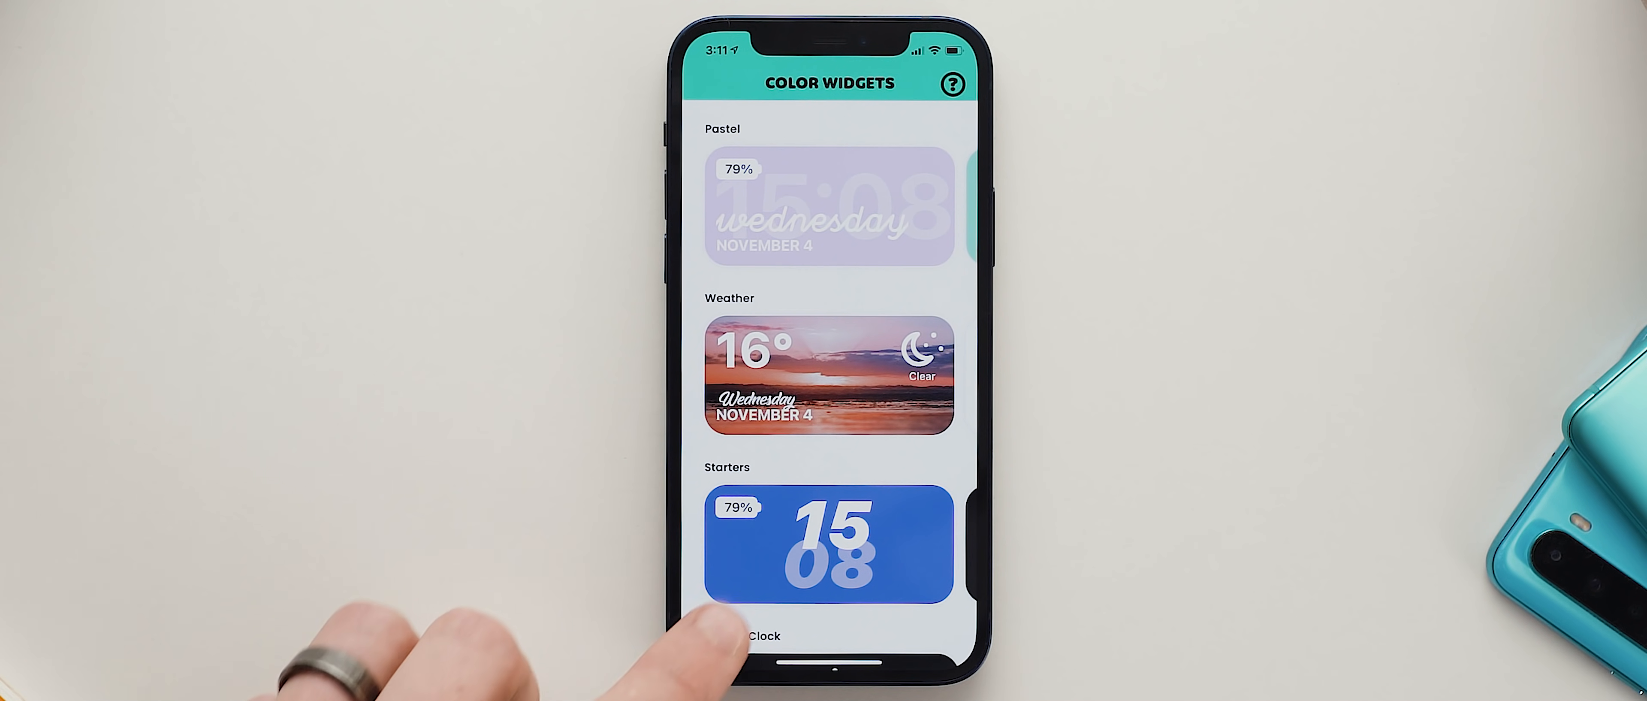
Customize the Analog Clock widget with a light background and black hands and markings
{"action": "scroll", "scroll_direction": "down", "scroll_amount": 3}
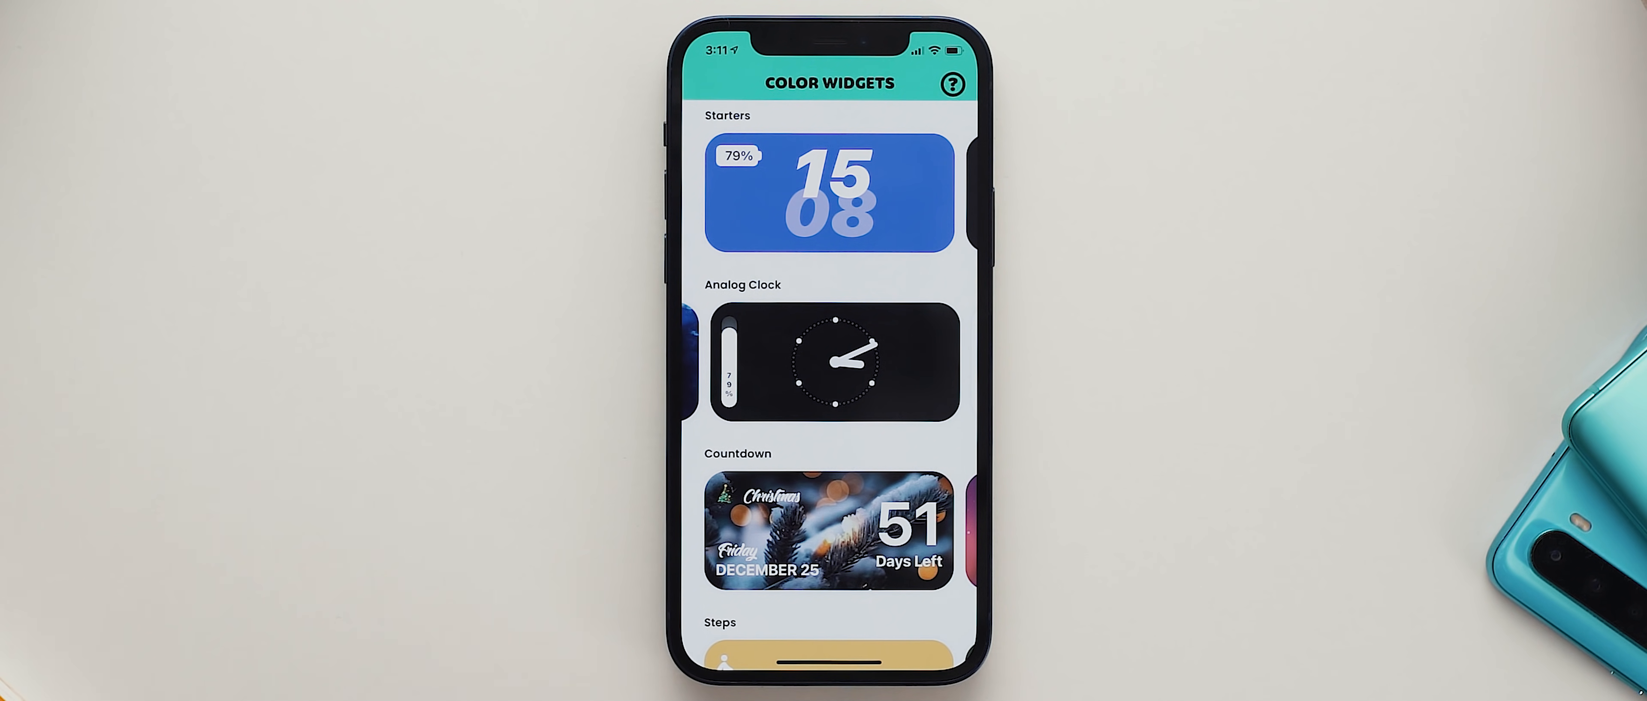
{"action": "left_click", "coordinate": [829, 359]}
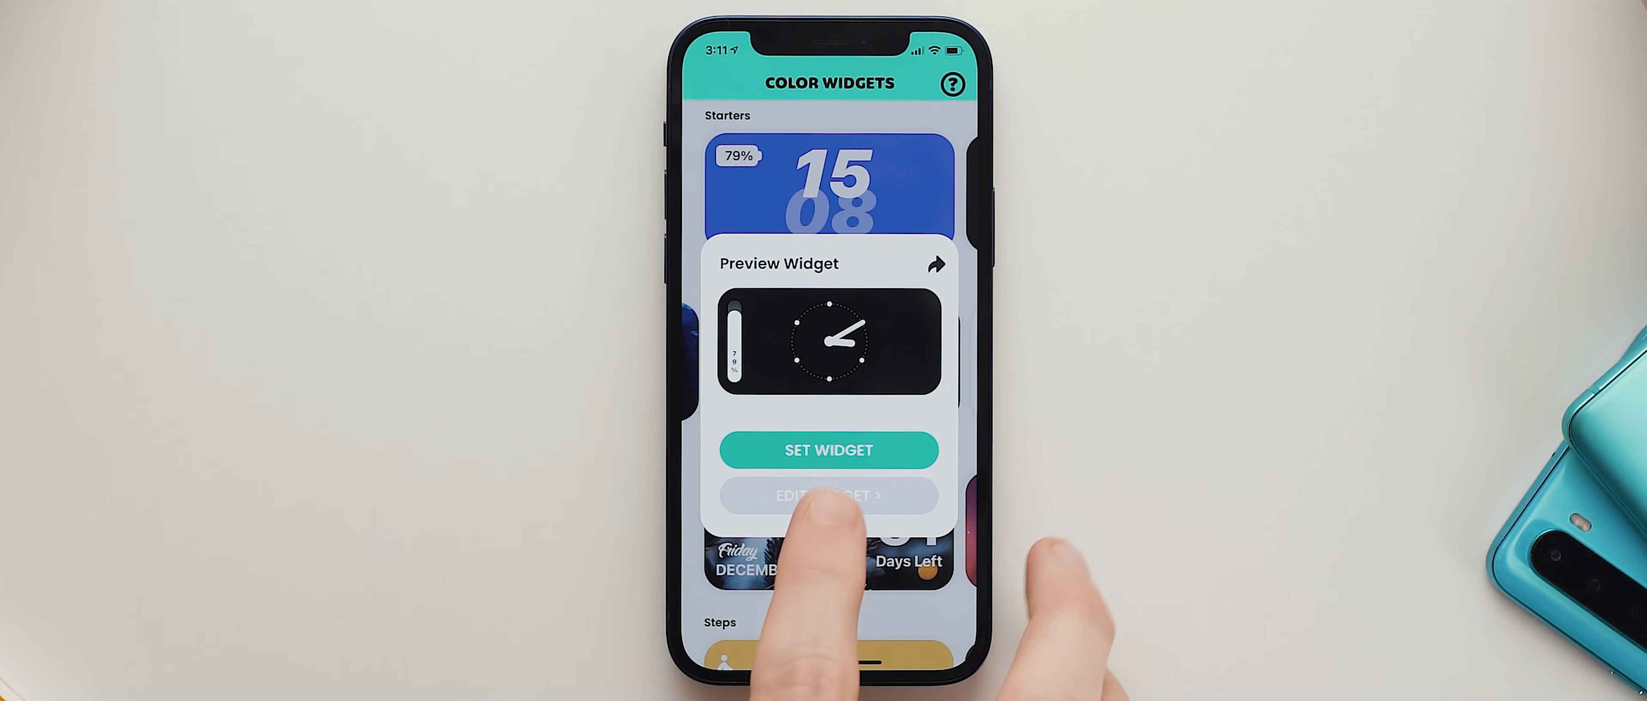
{"action": "left_click", "coordinate": [828, 494]}
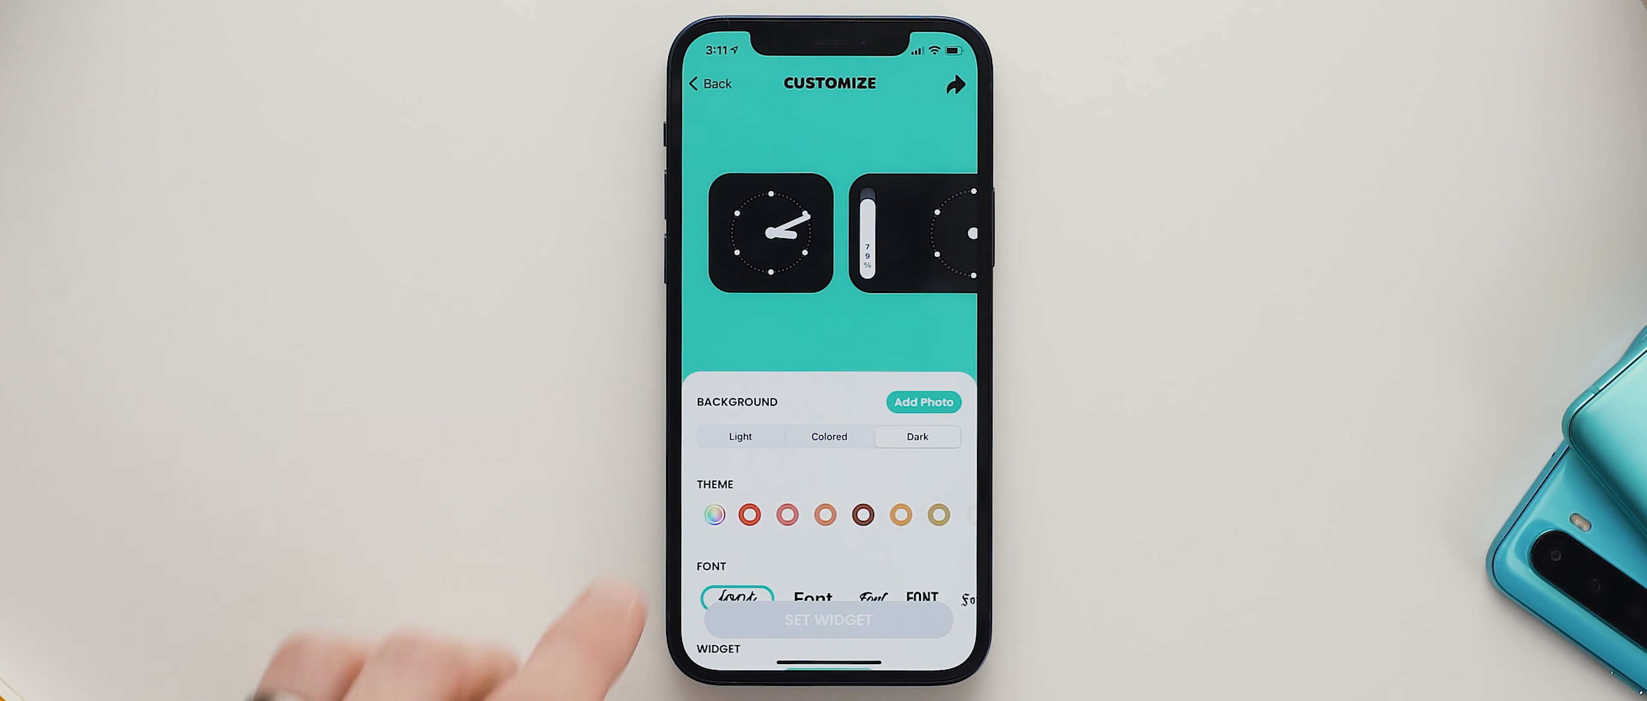
{"action": "left_click", "coordinate": [740, 436]}
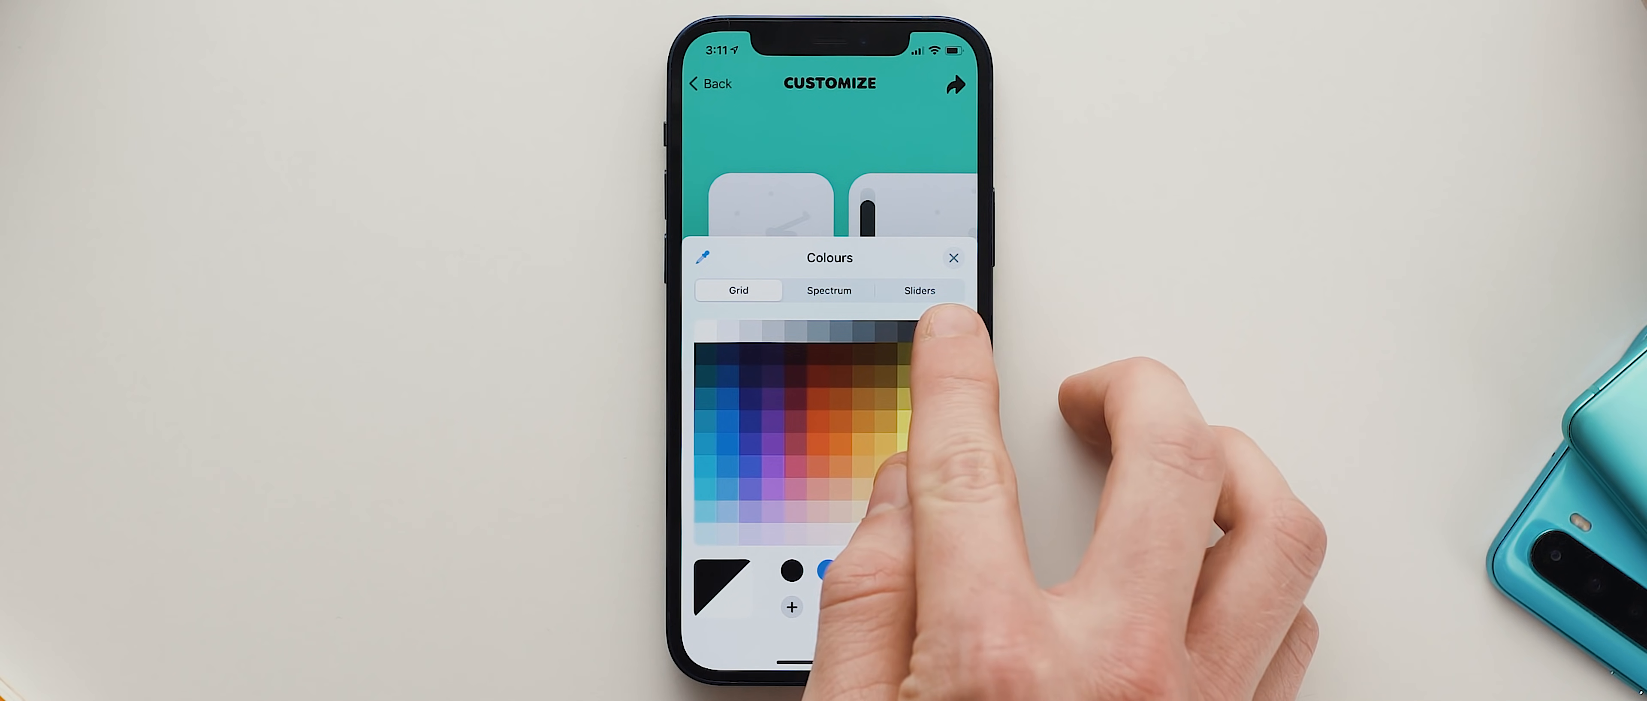
{"action": "left_click", "coordinate": [953, 257]}
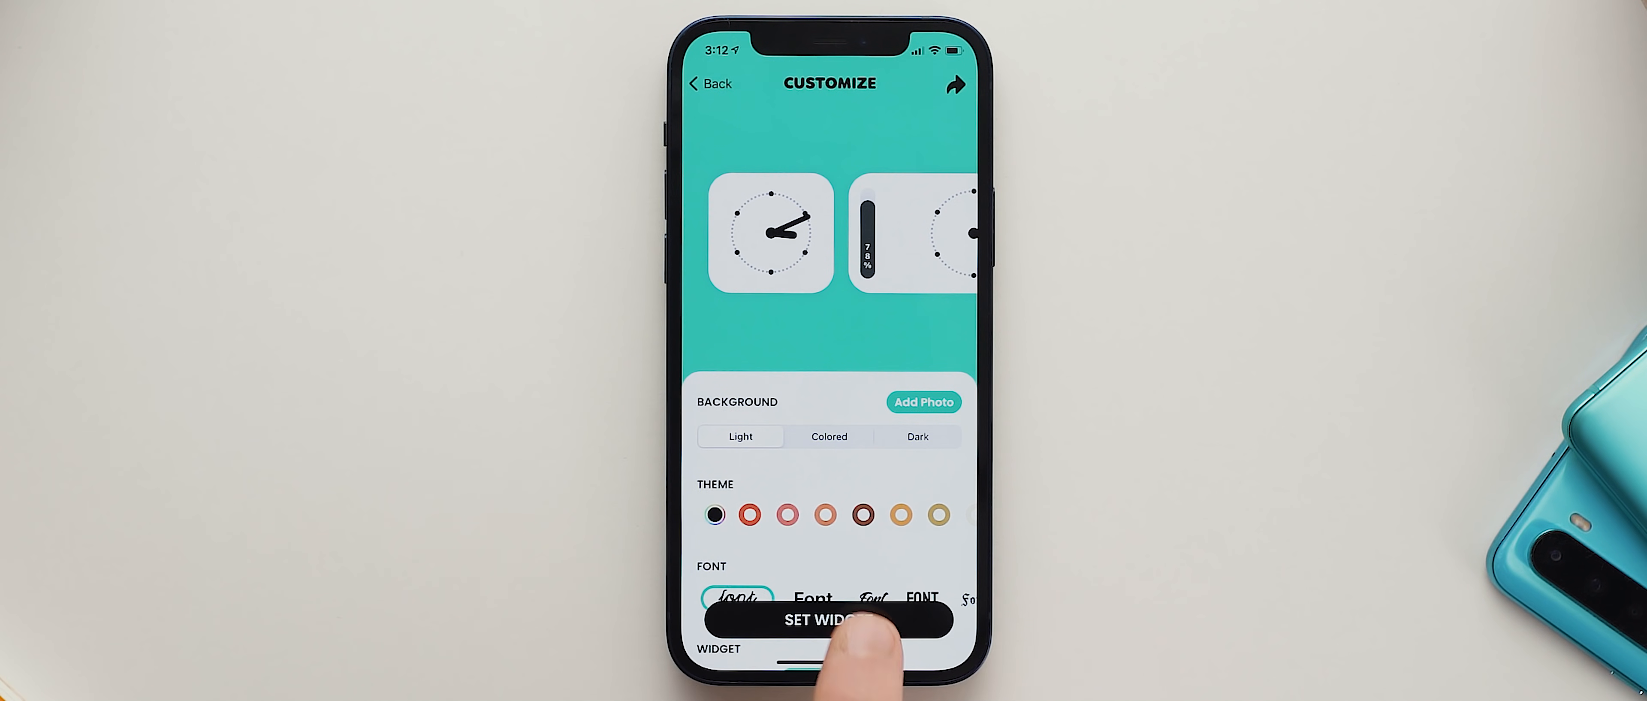
Apply the customized clock widget and finish editing the home screen beside the four icons
{"action": "left_click", "coordinate": [828, 618]}
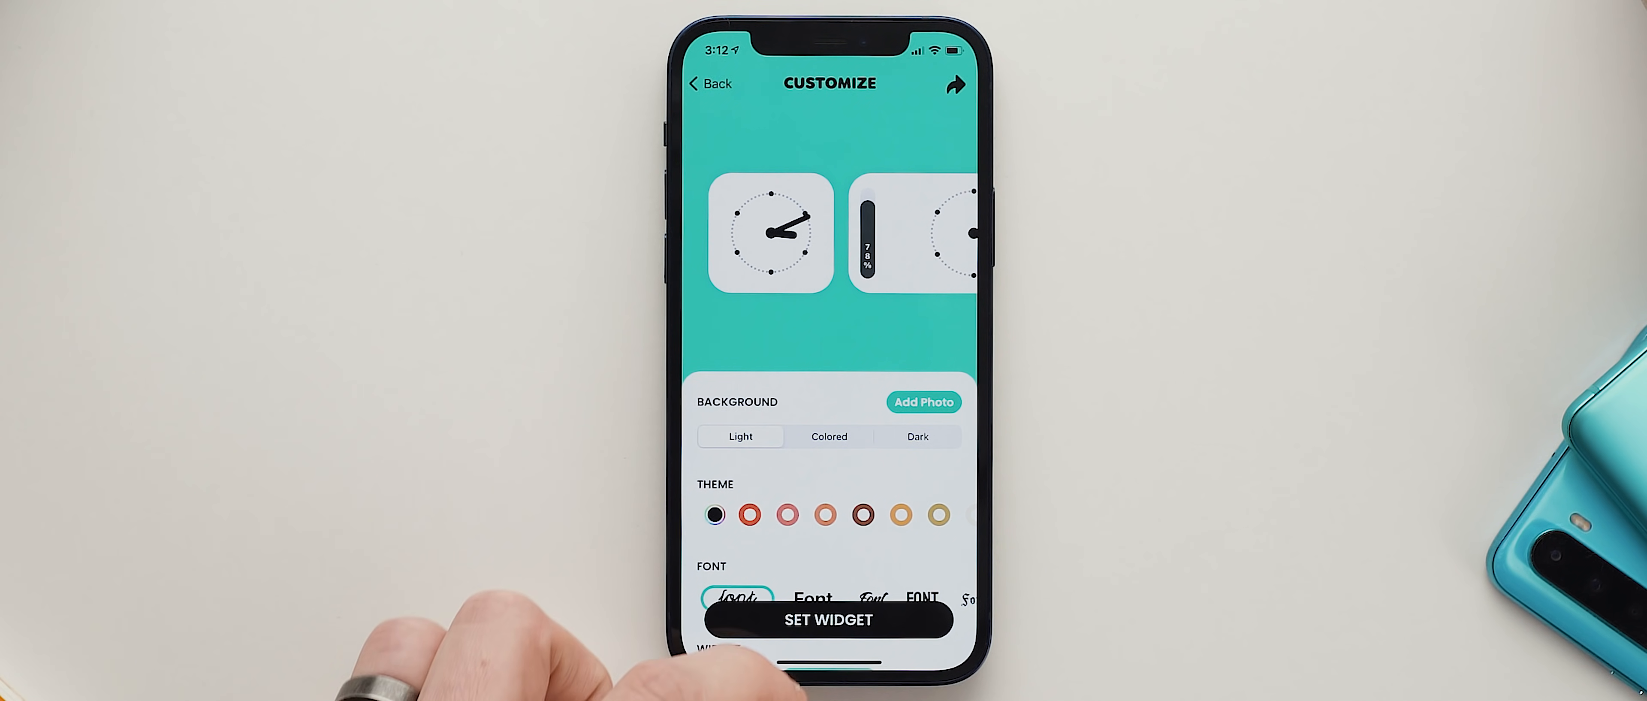
{"action": "left_click", "coordinate": [828, 618]}
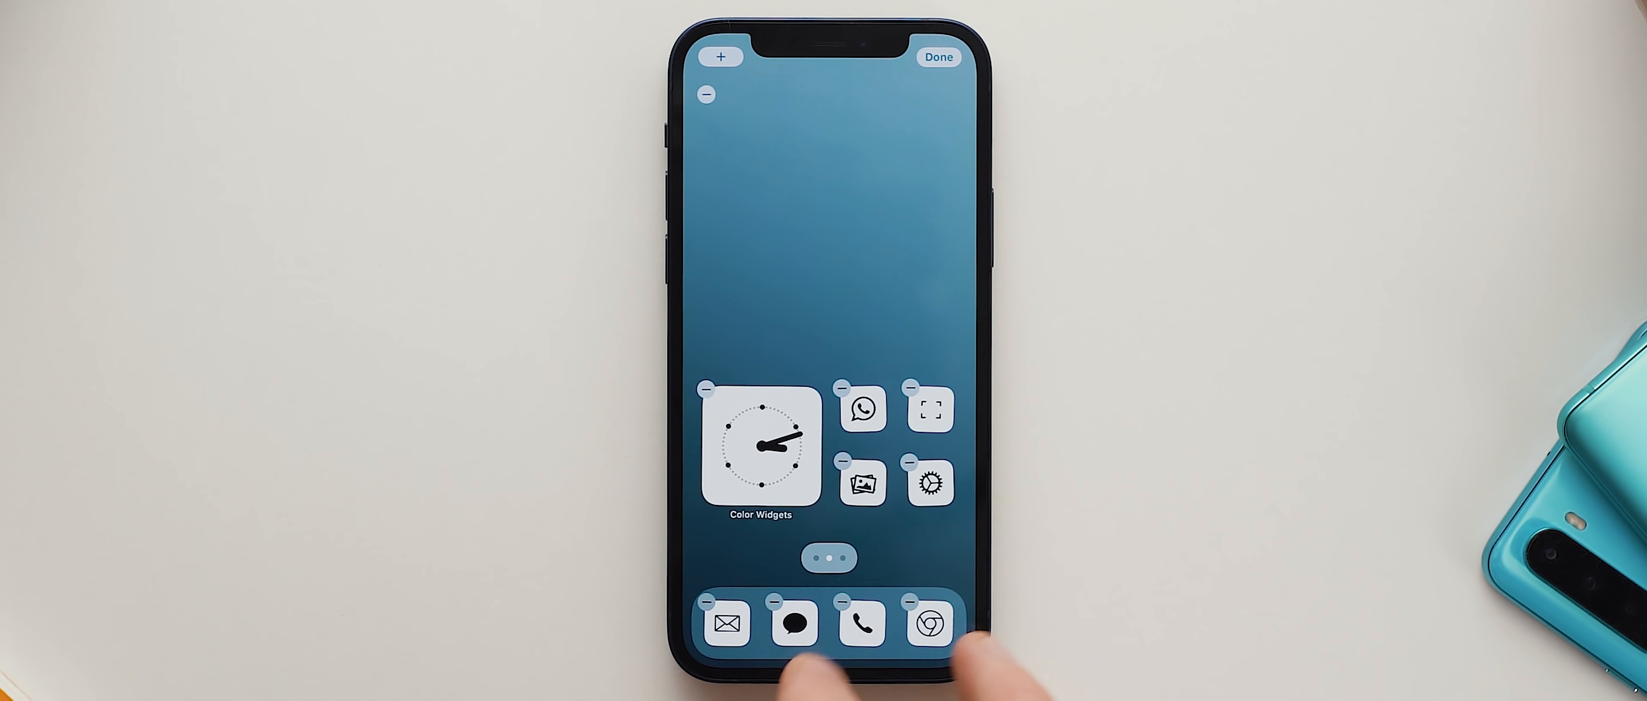
{"action": "left_click", "coordinate": [936, 57]}
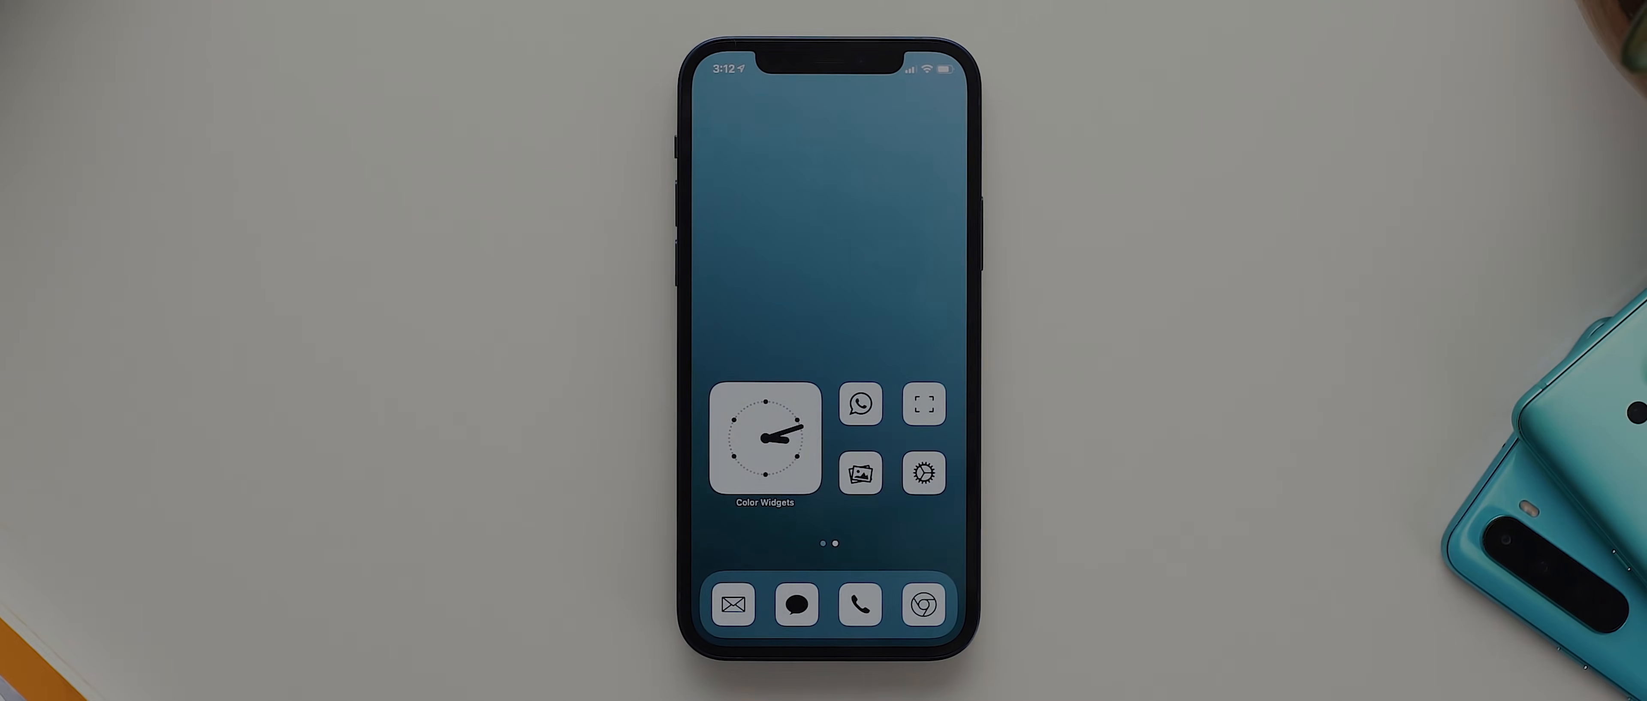